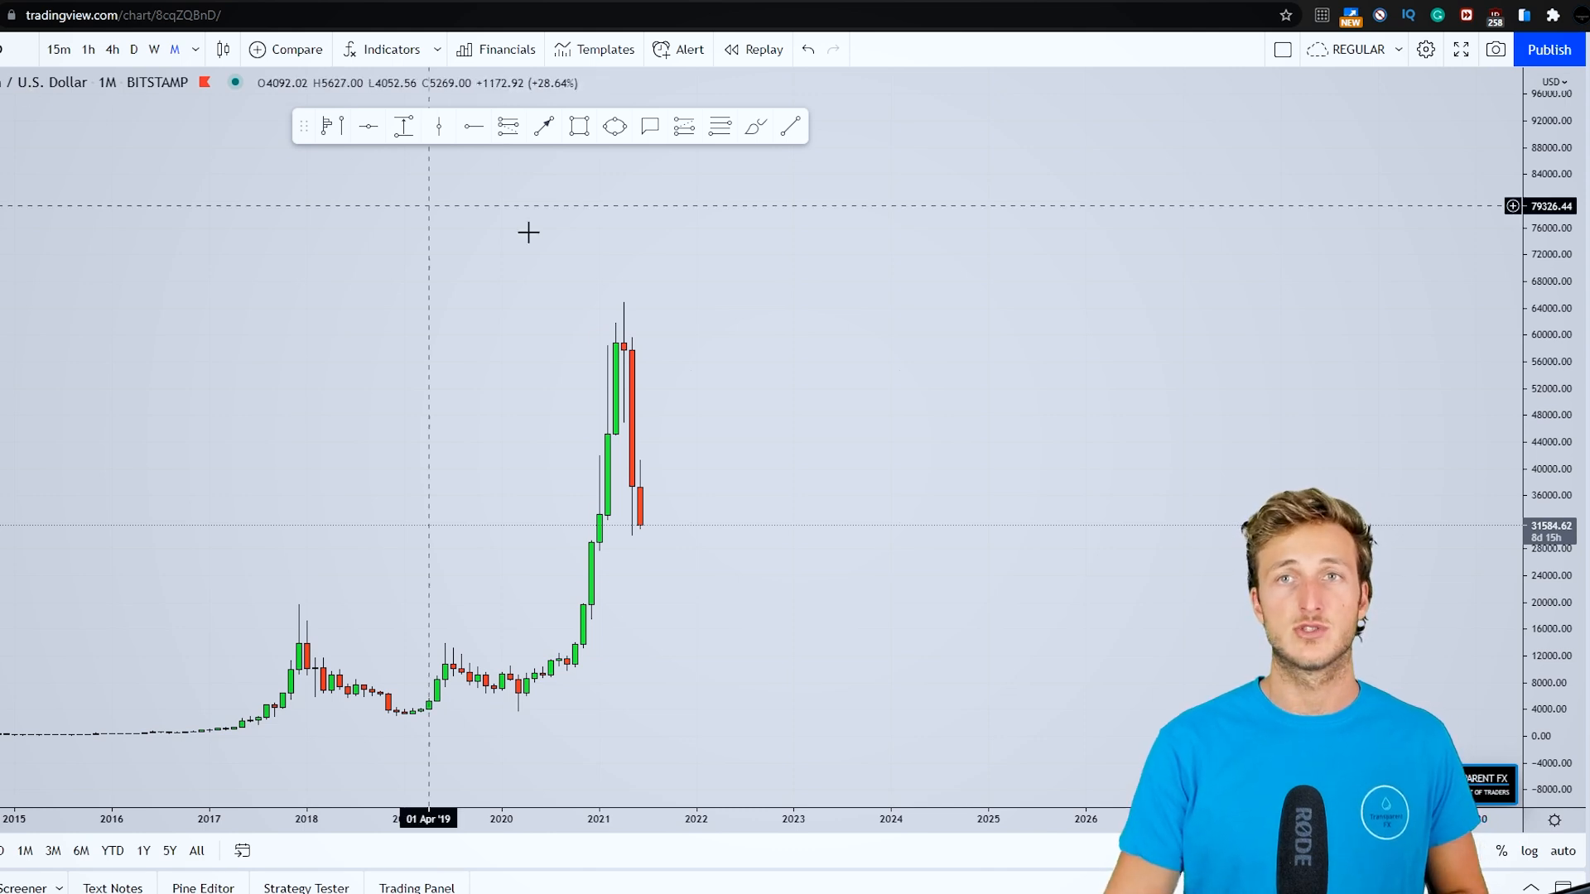
mouse_move(813, 575)
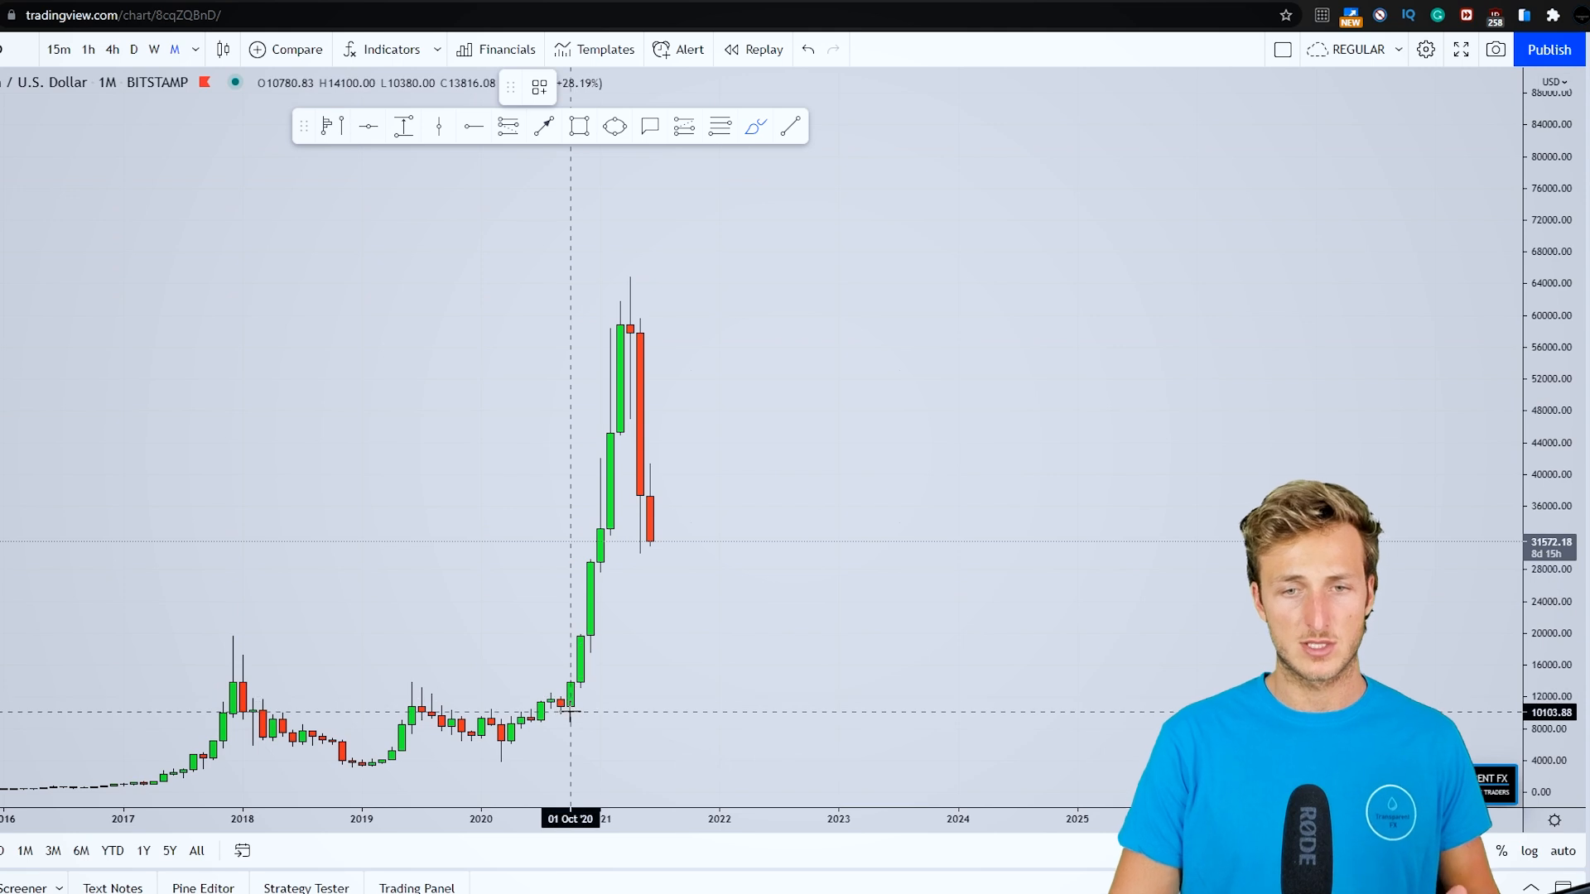
- Trace the 2020–2021 rally in red and measure Fibonacci retracement levels across the 2021 drop
left_click_drag(563, 690, 620, 320)
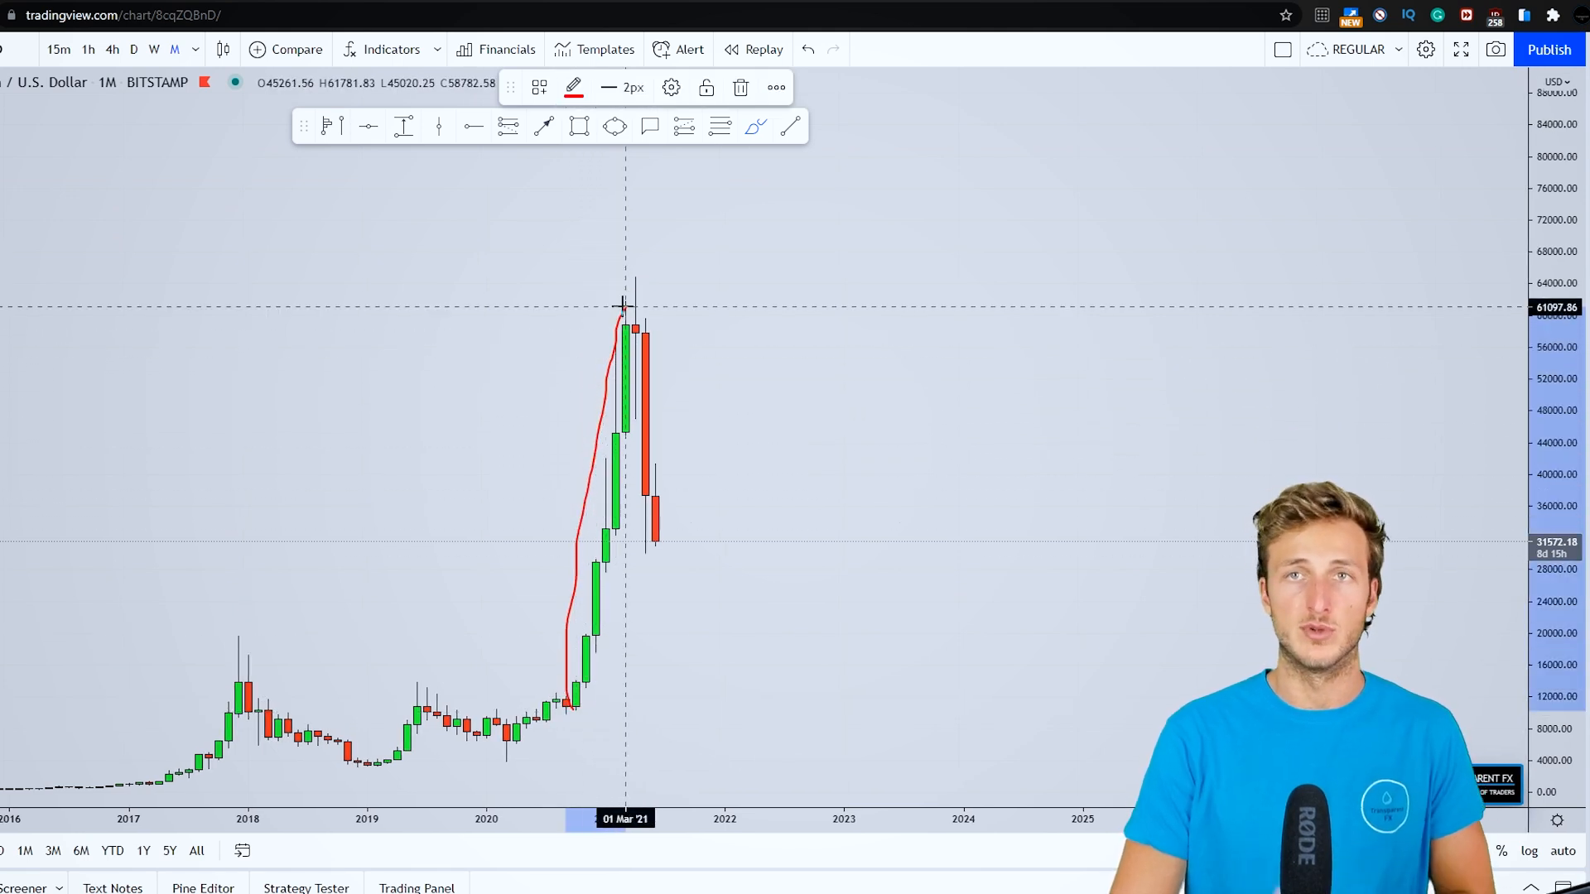
left_click_drag(623, 306, 674, 543)
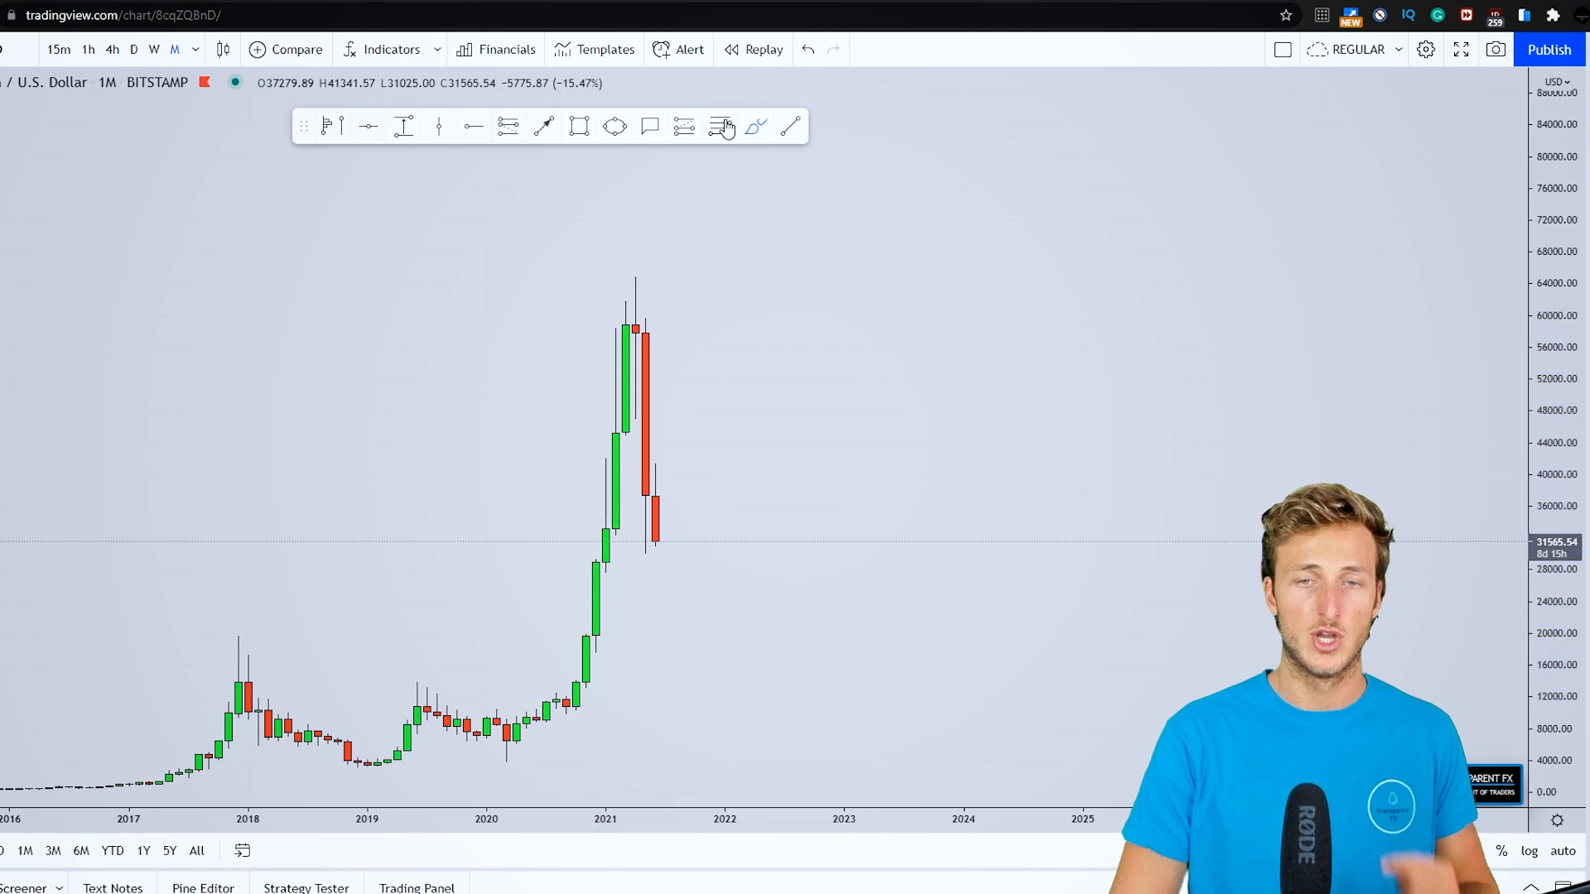
left_click_drag(565, 714, 652, 266)
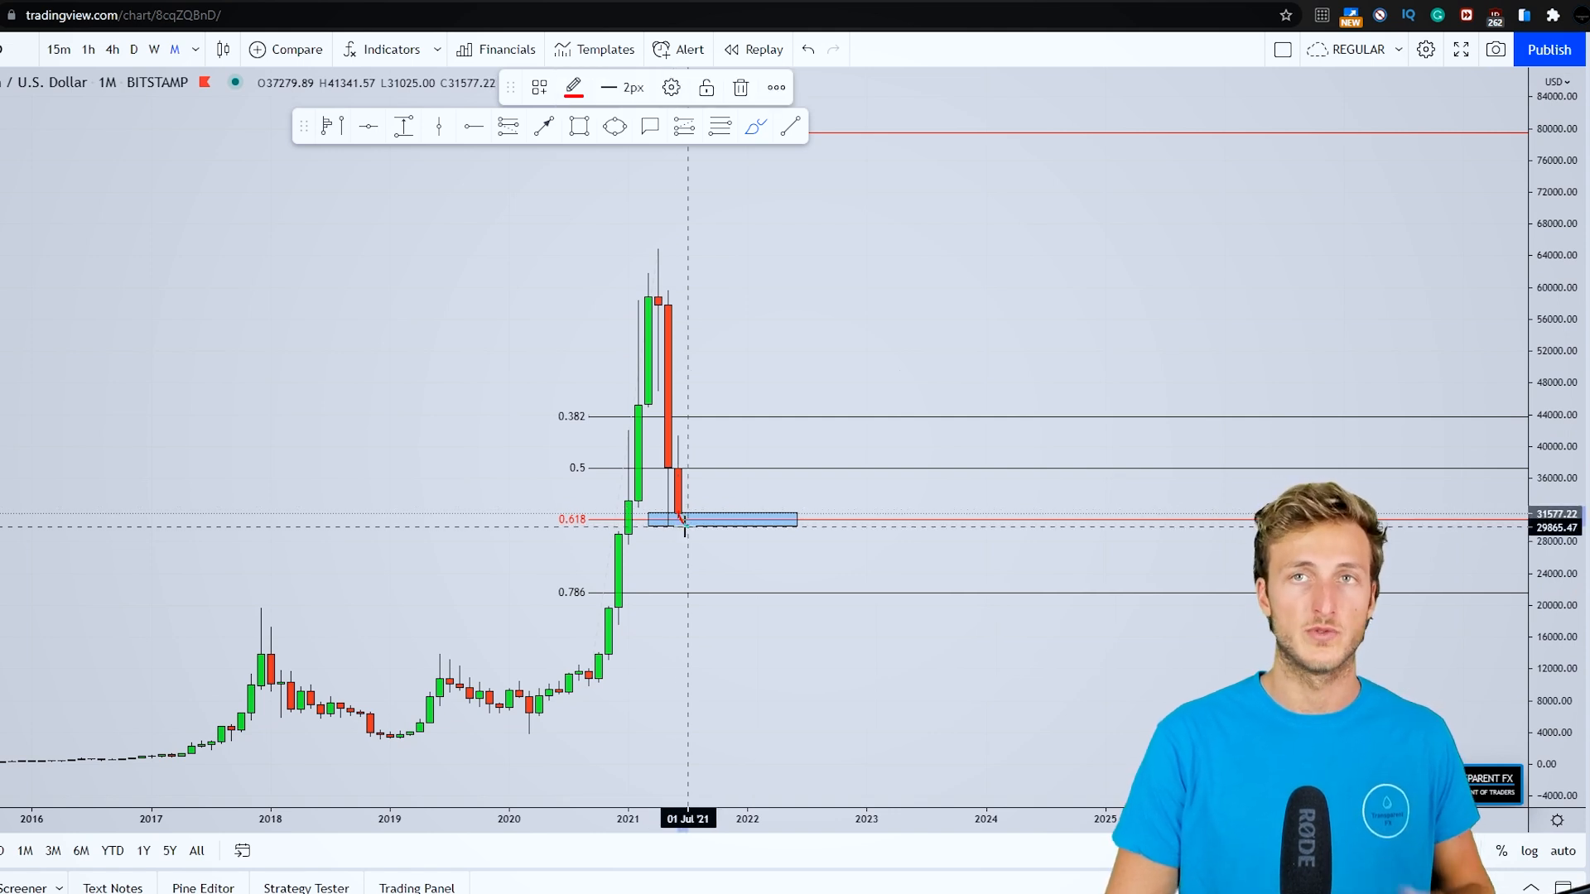
left_click_drag(679, 517, 755, 203)
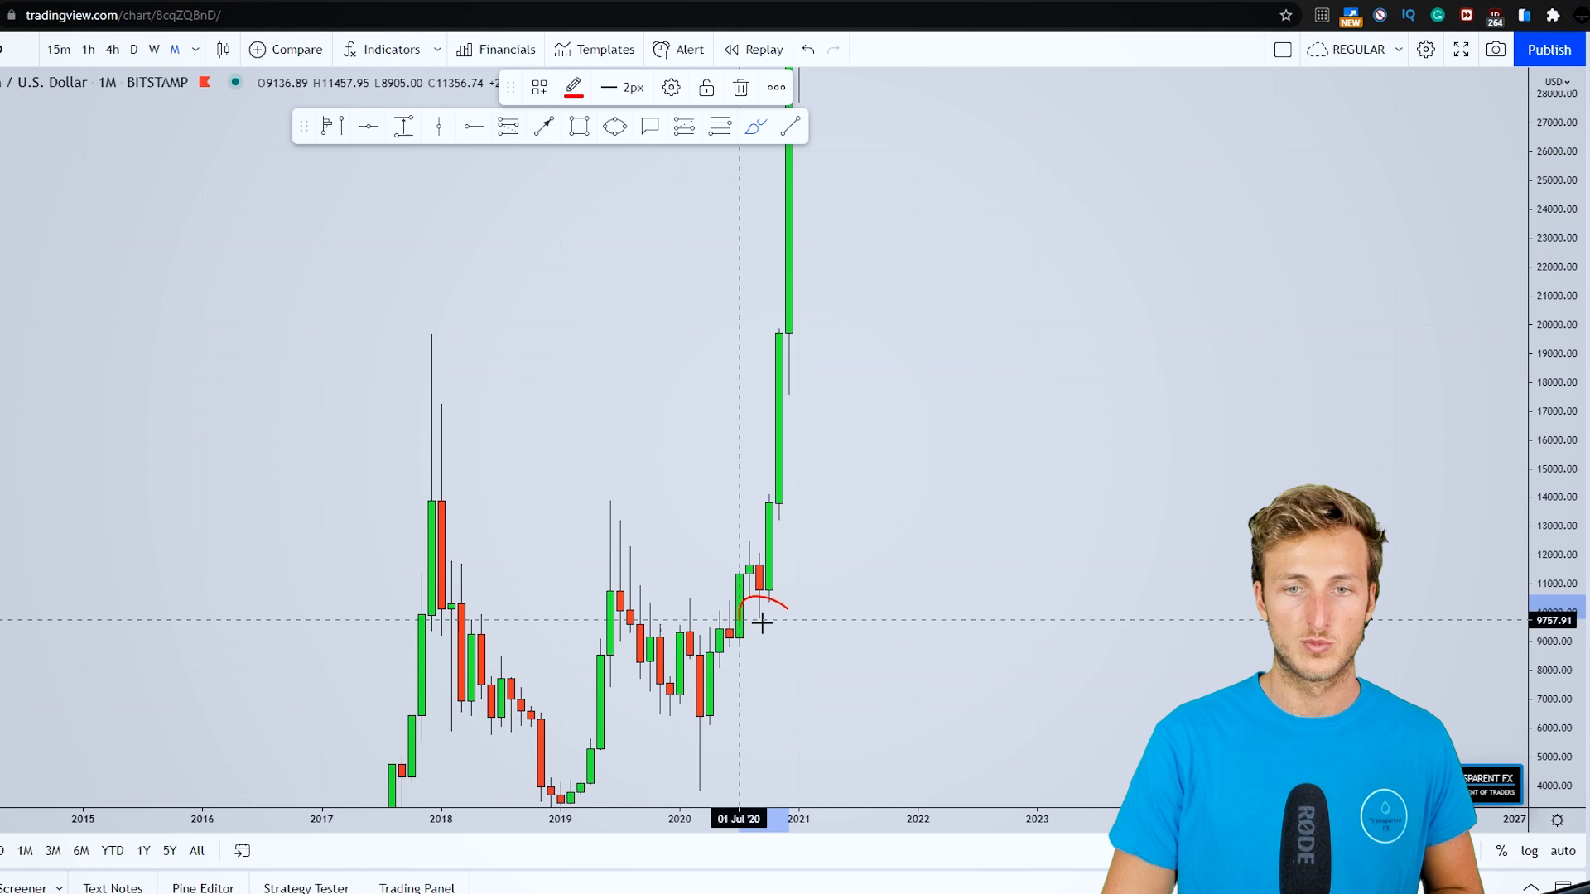
- Circle the mid-2020 candles near 10,000 with a brush stroke
left_click_drag(765, 609, 798, 294)
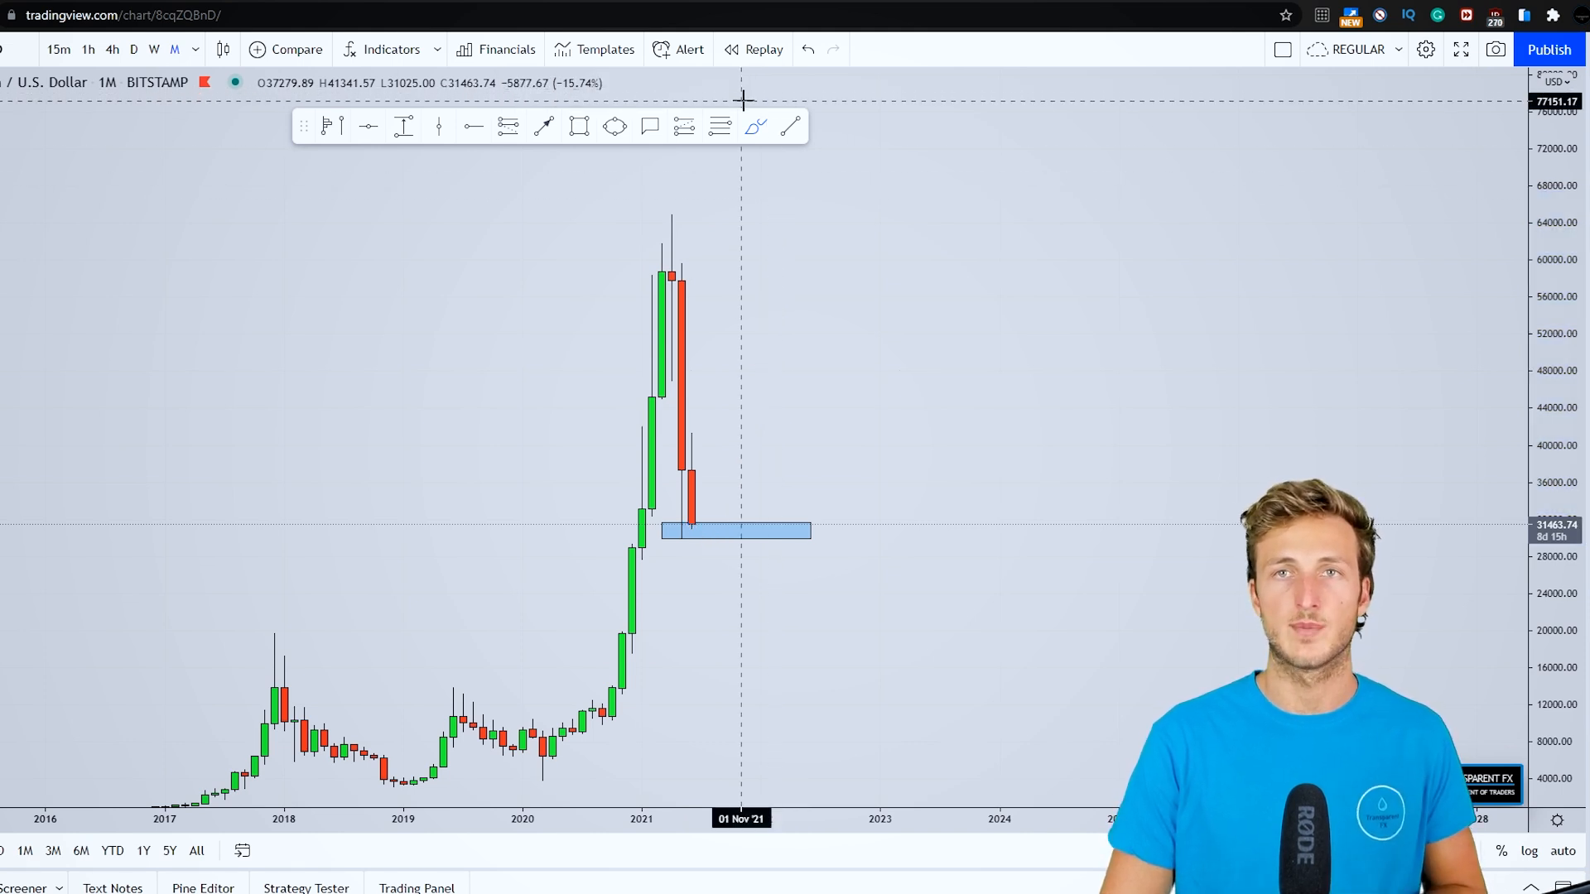
mouse_move(889, 217)
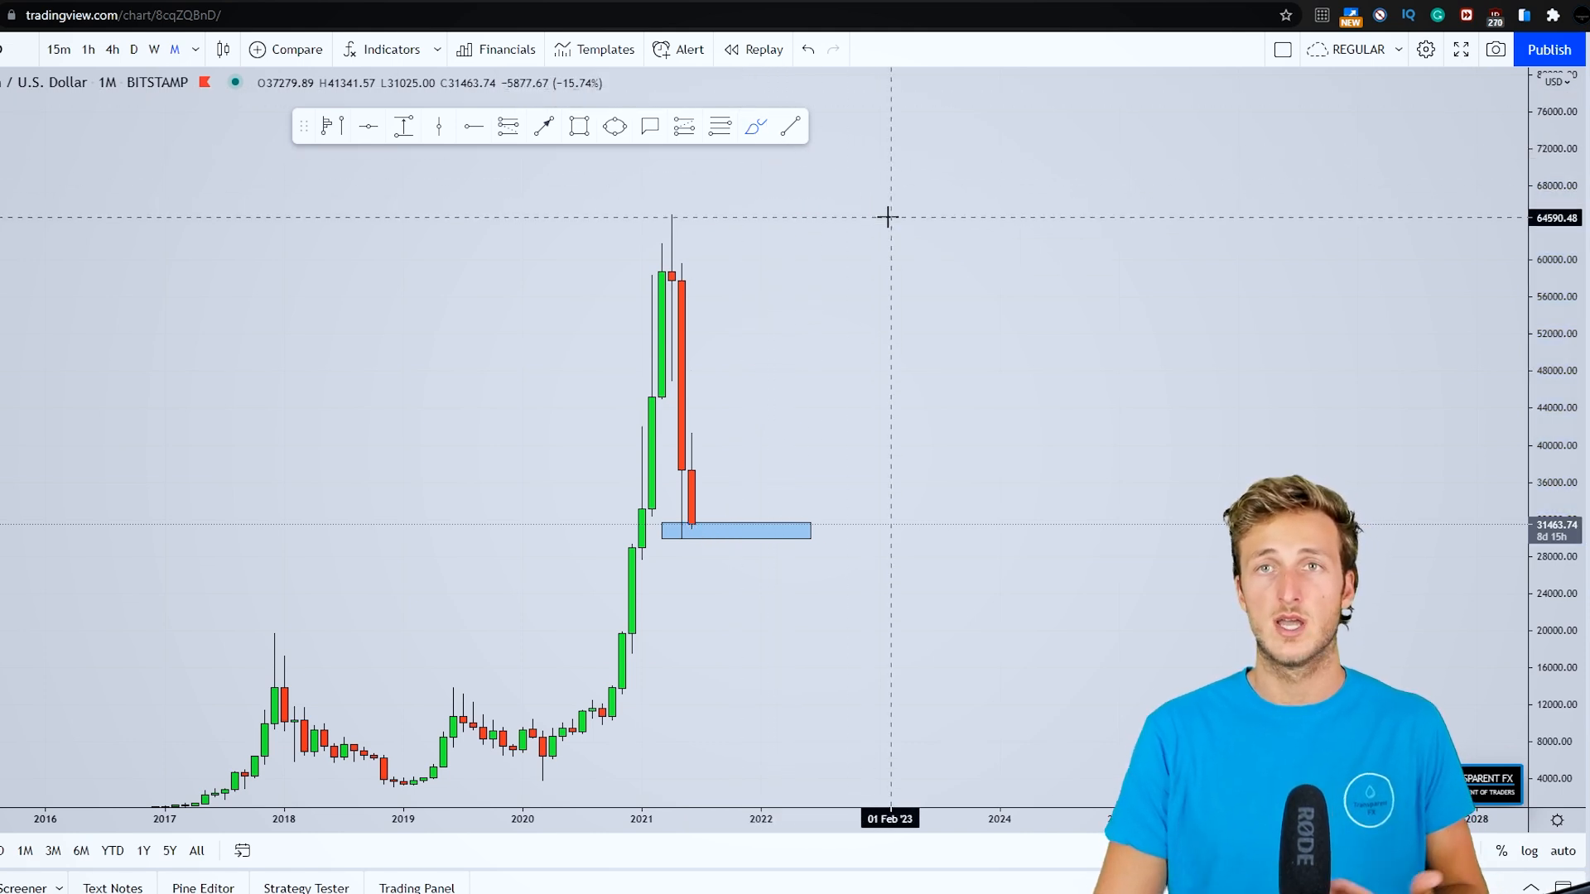
mouse_move(986, 314)
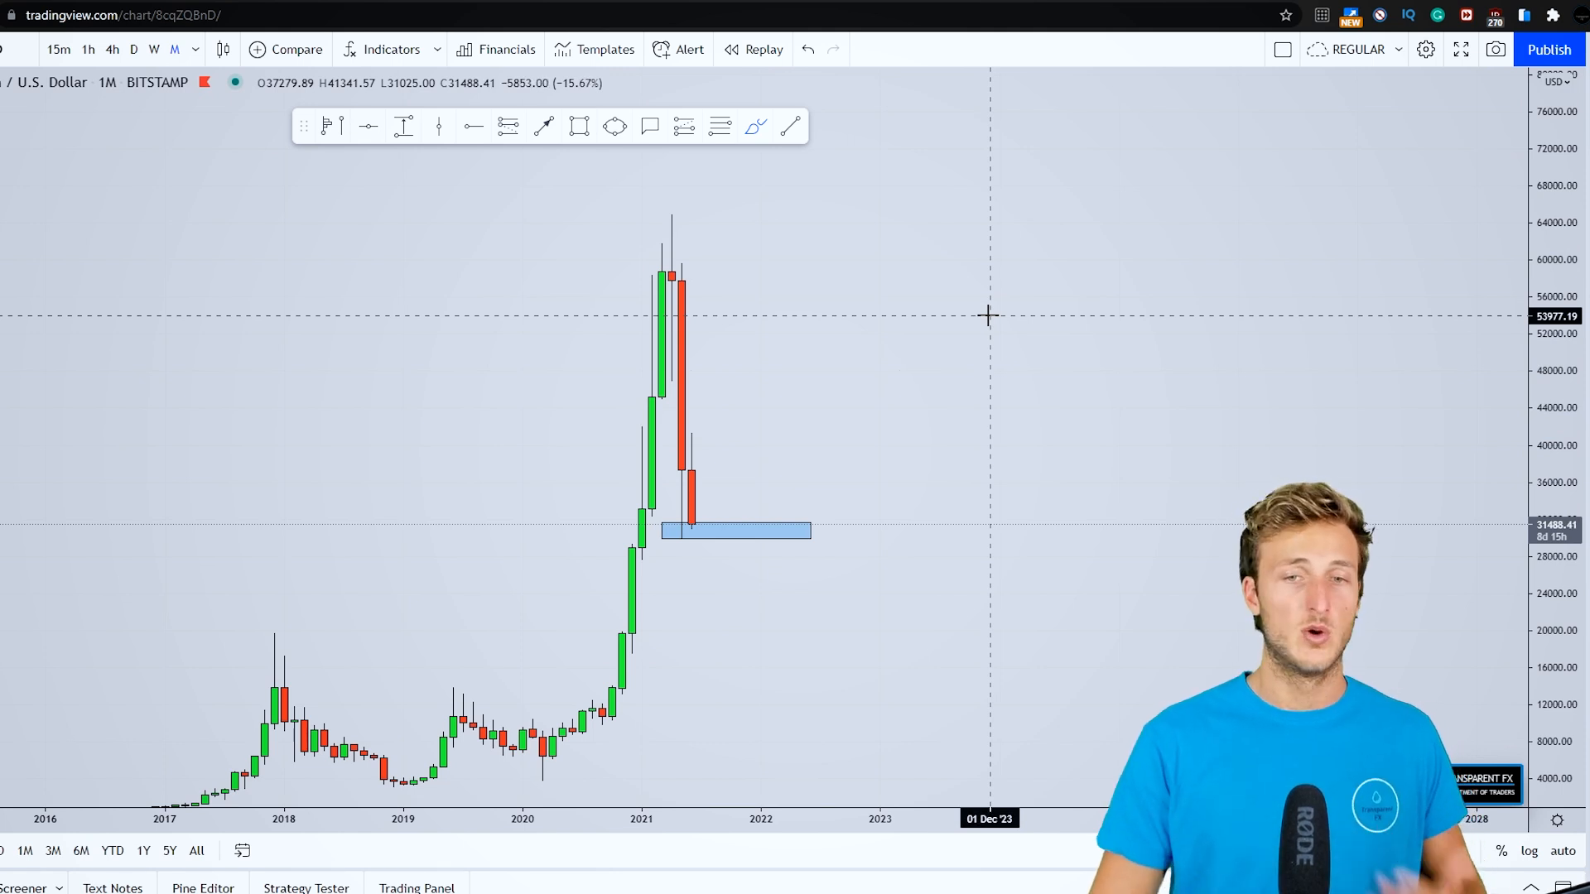
left_click_drag(1009, 75, 999, 732)
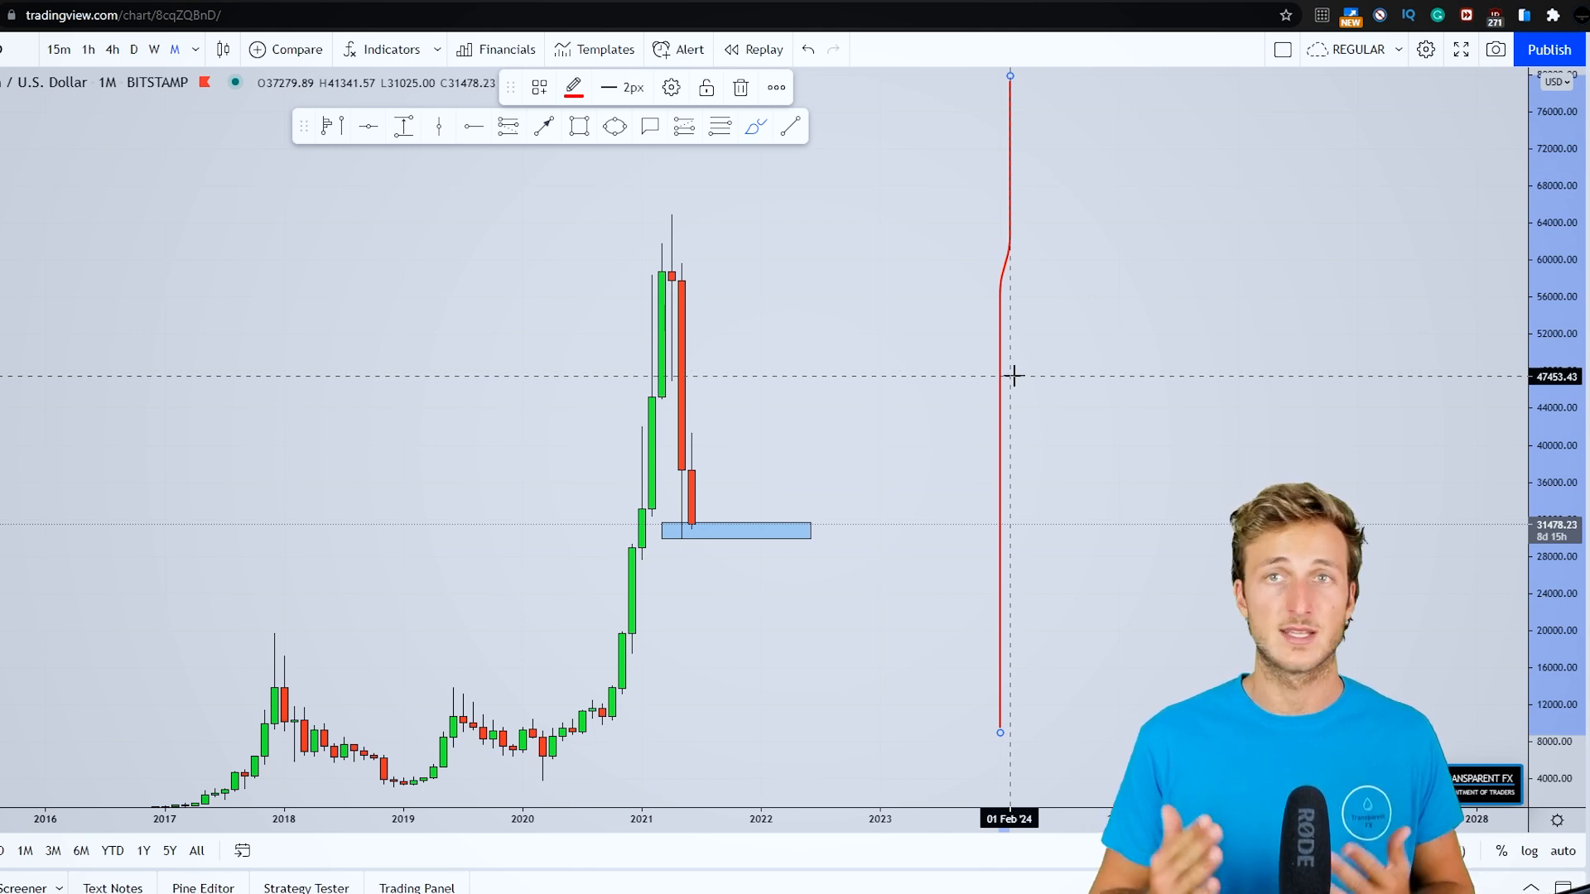
mouse_move(999, 629)
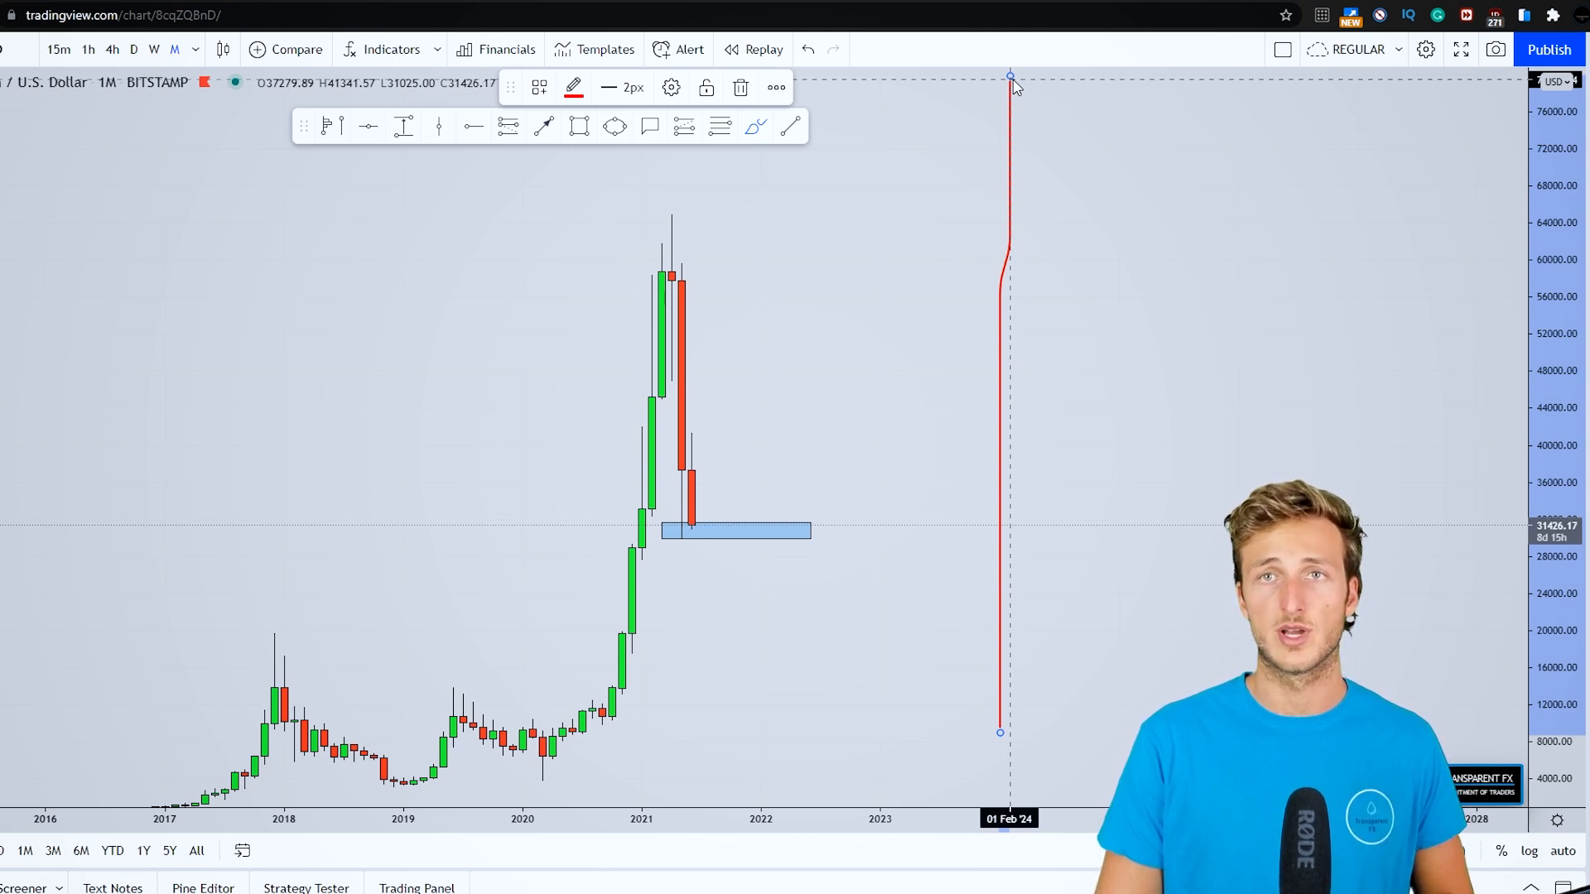
left_click_drag(998, 732, 1129, 447)
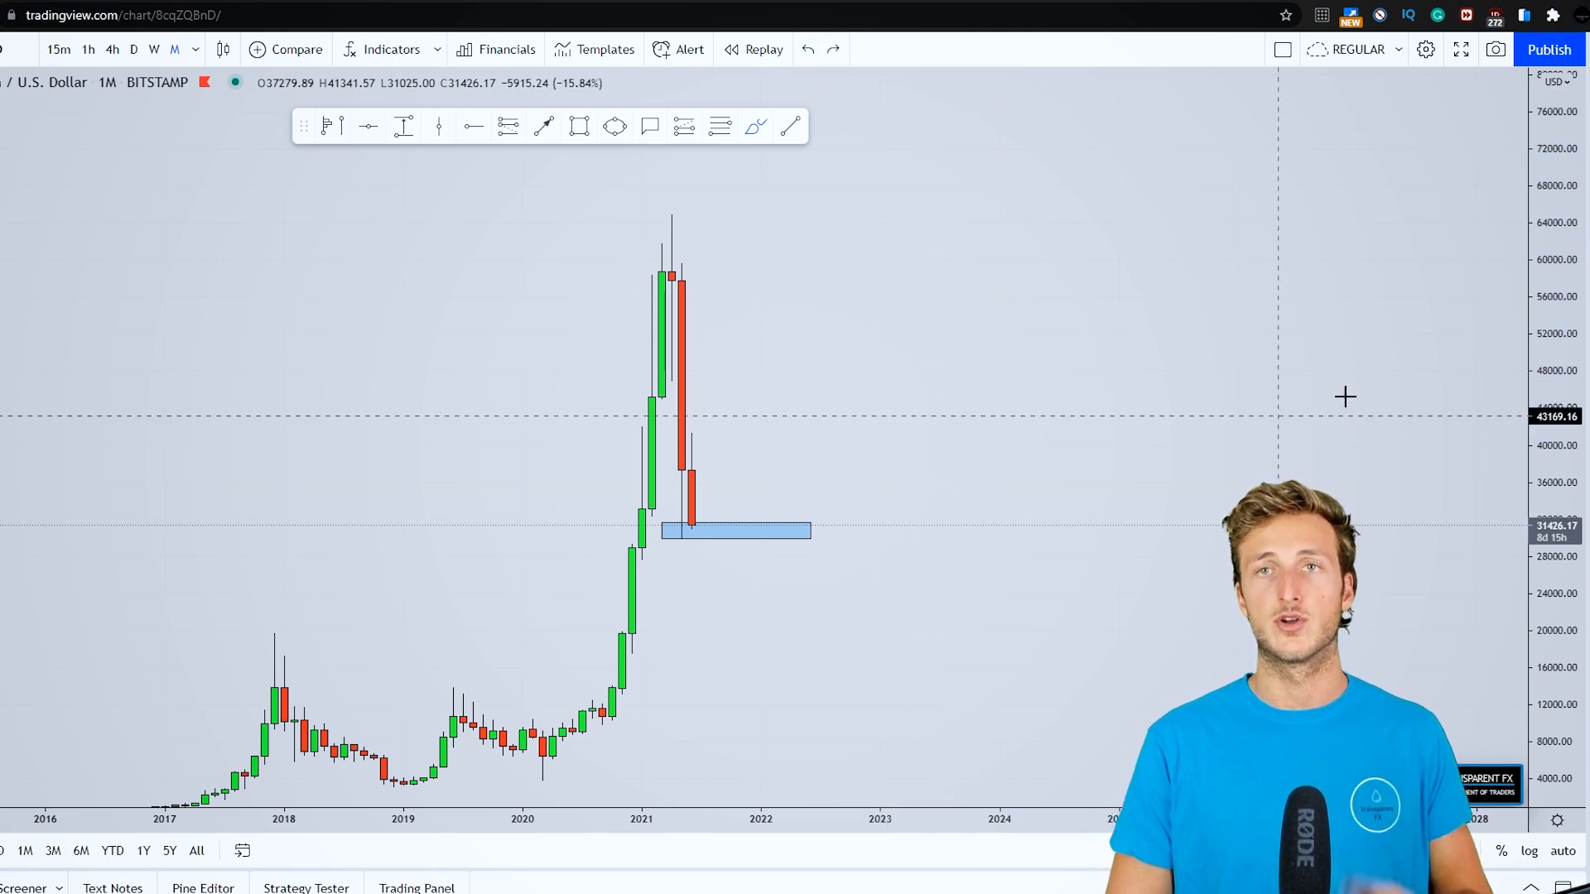
left_click_drag(835, 665, 903, 342)
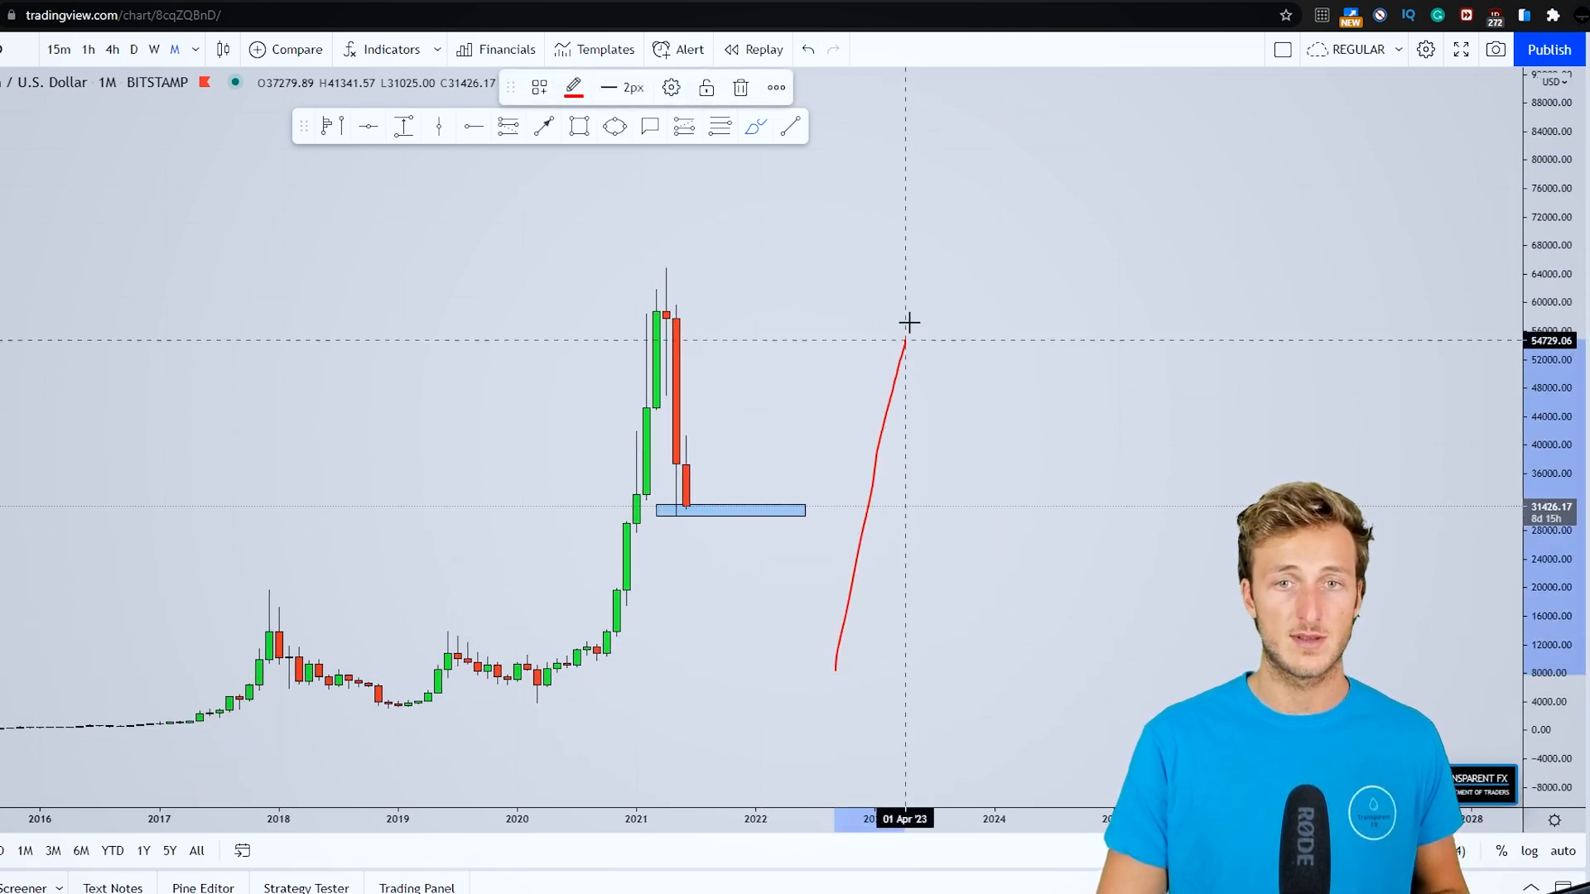
left_click_drag(907, 329, 953, 487)
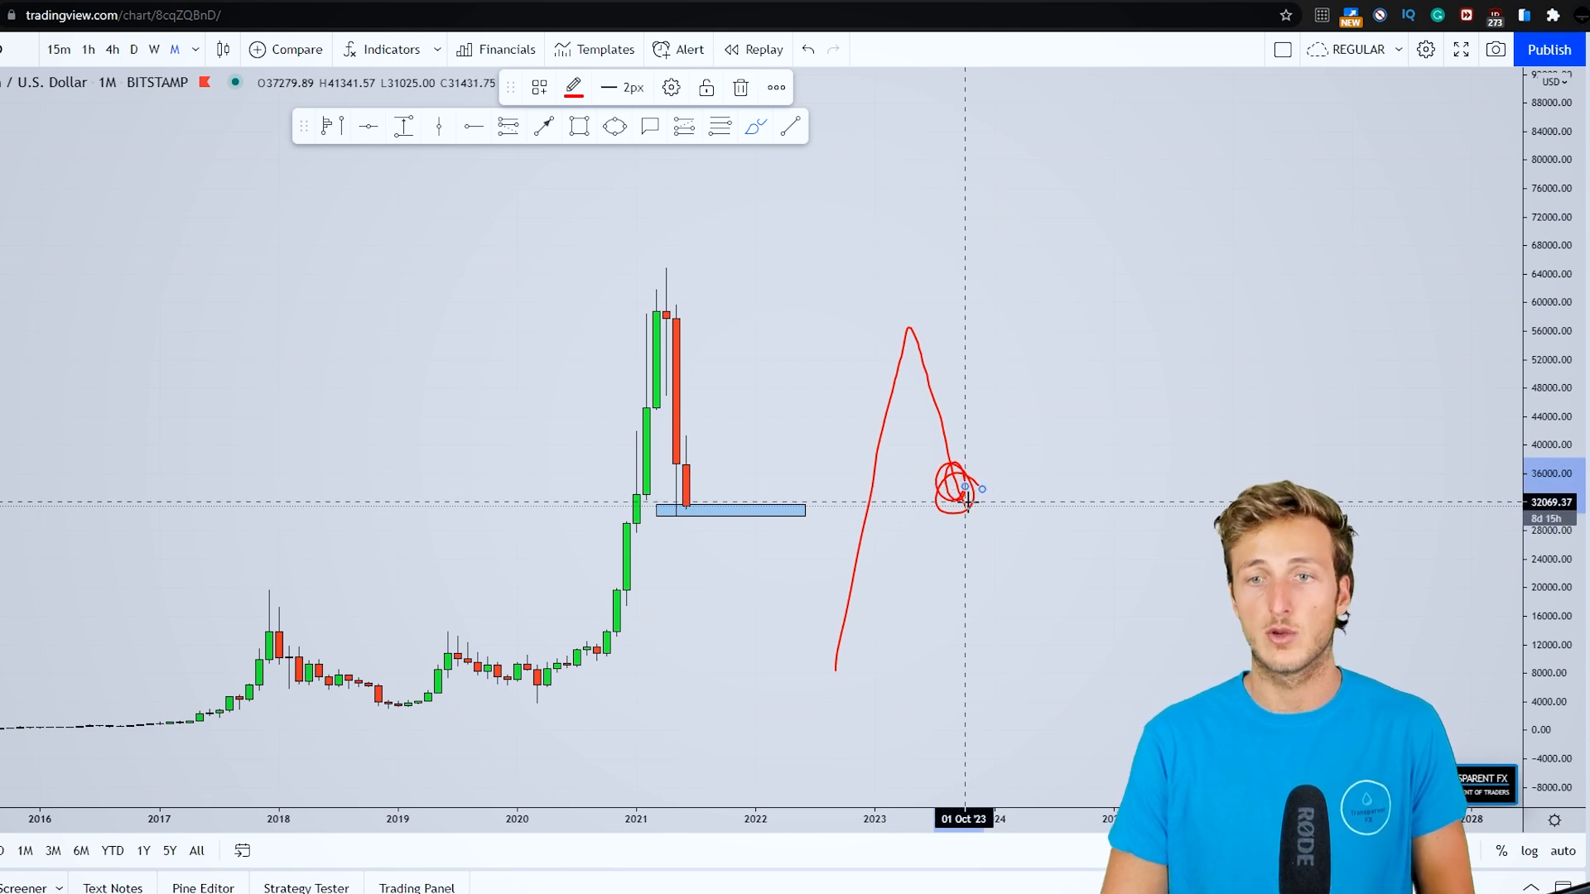
left_click_drag(963, 497, 1024, 229)
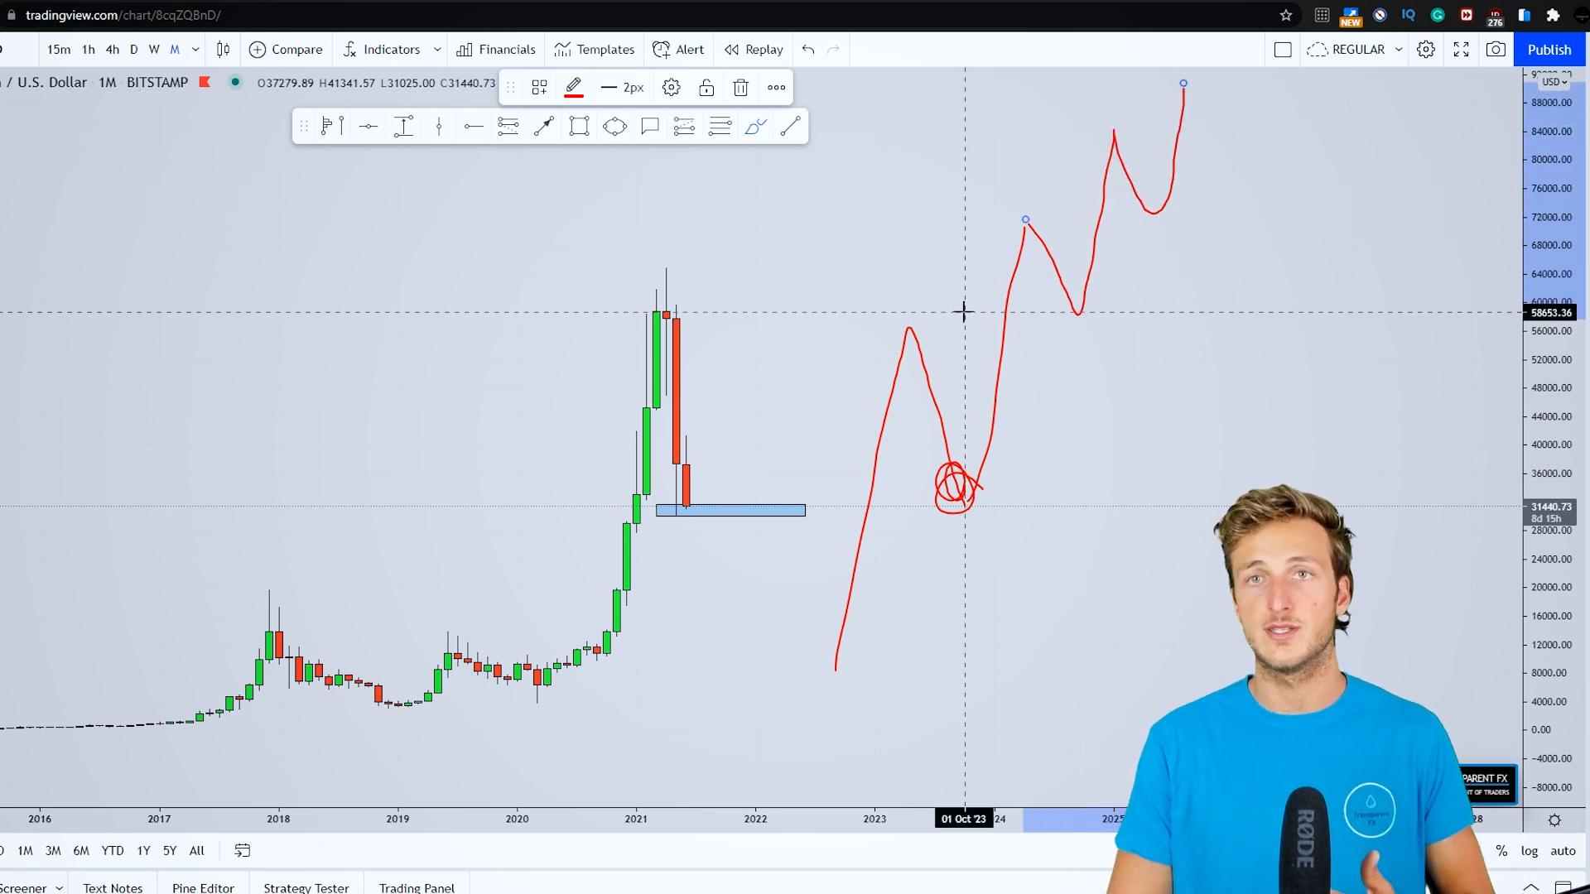
mouse_move(1124, 204)
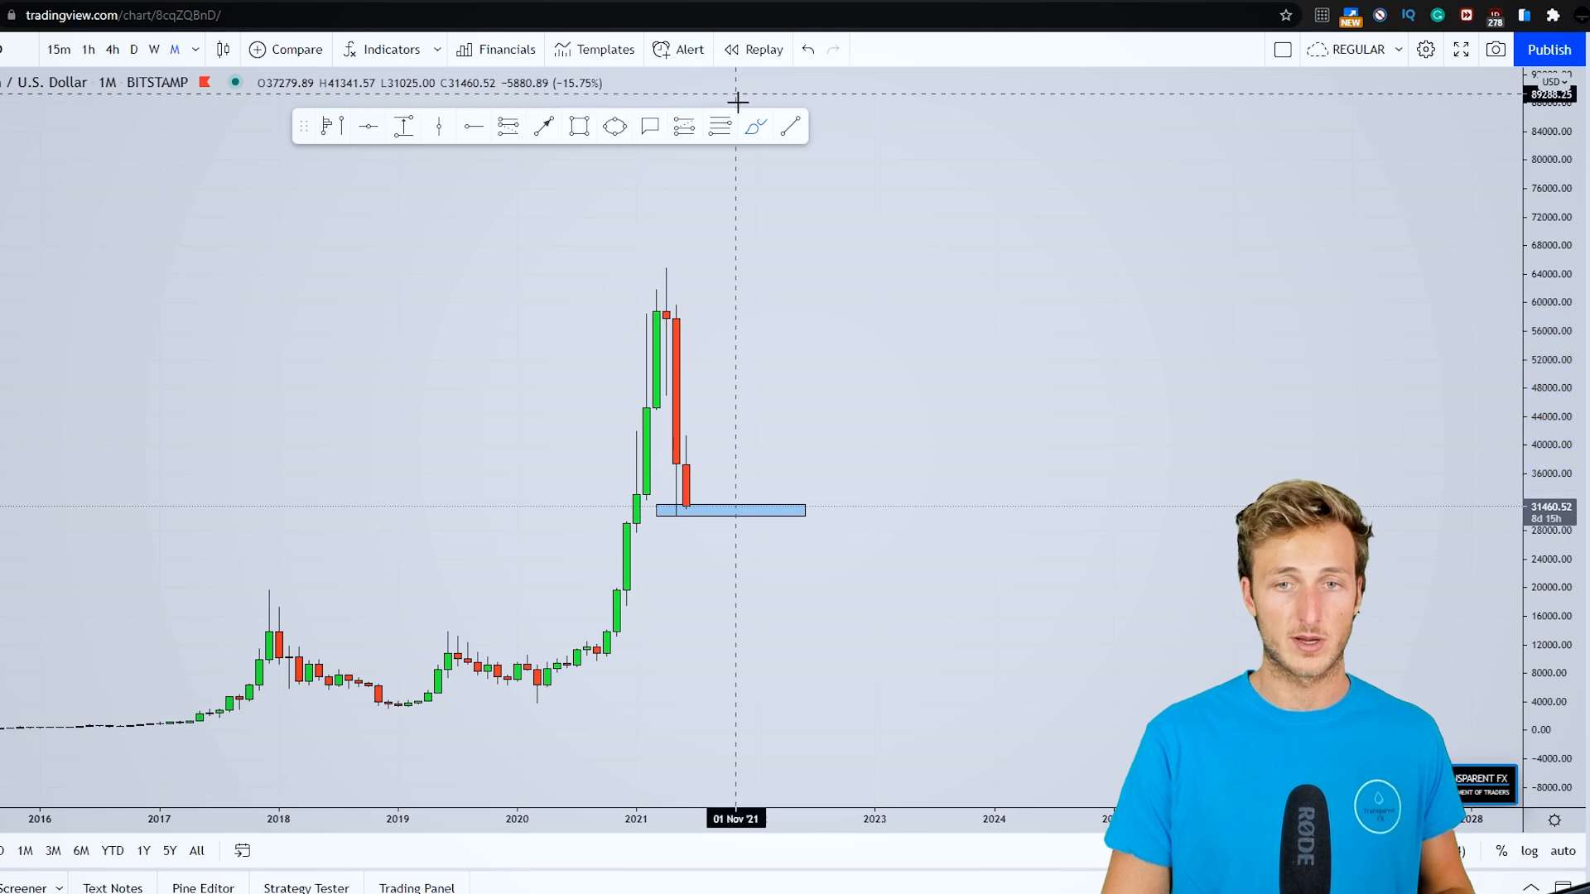
left_click_drag(700, 522, 774, 292)
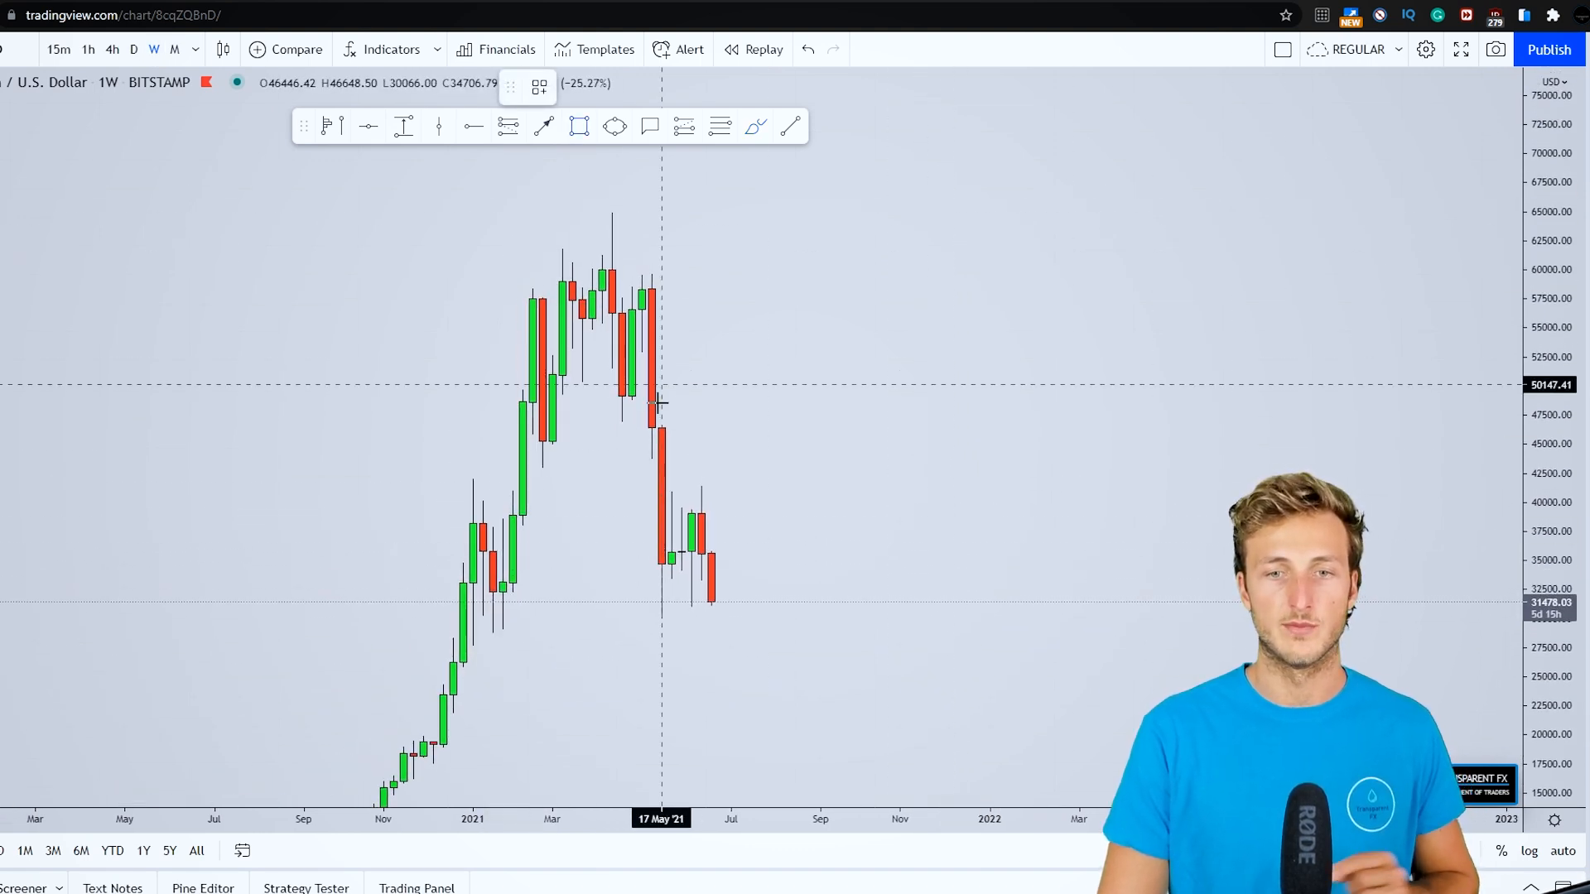
- Draw the demand zone under the weekly lows, undo the circles, and switch to daily candles
left_click_drag(487, 593, 887, 634)
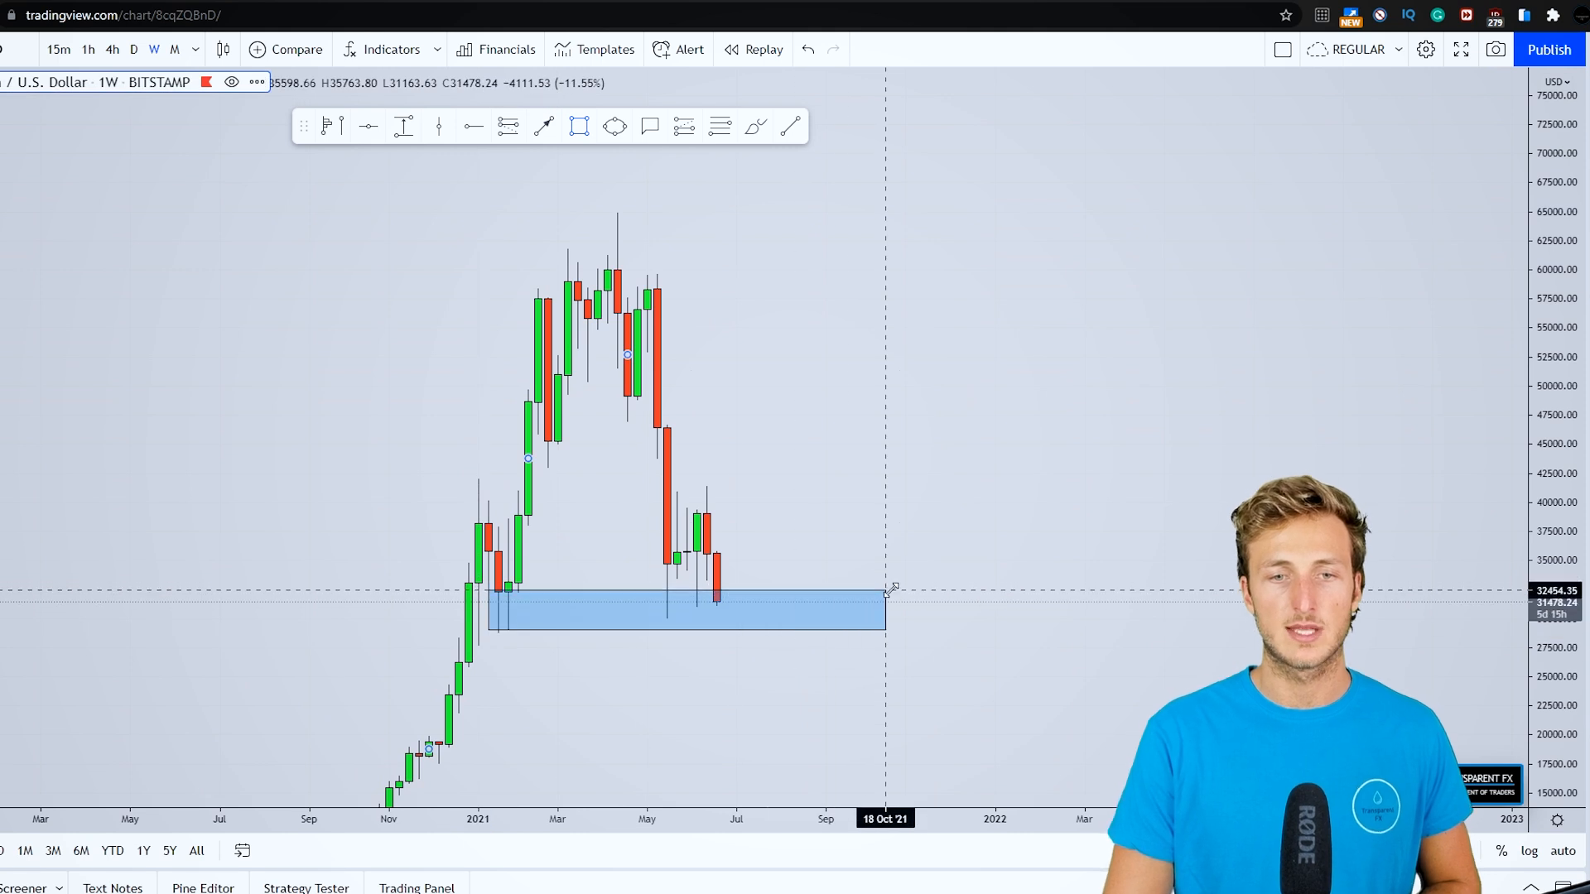
left_click_drag(882, 593, 1054, 708)
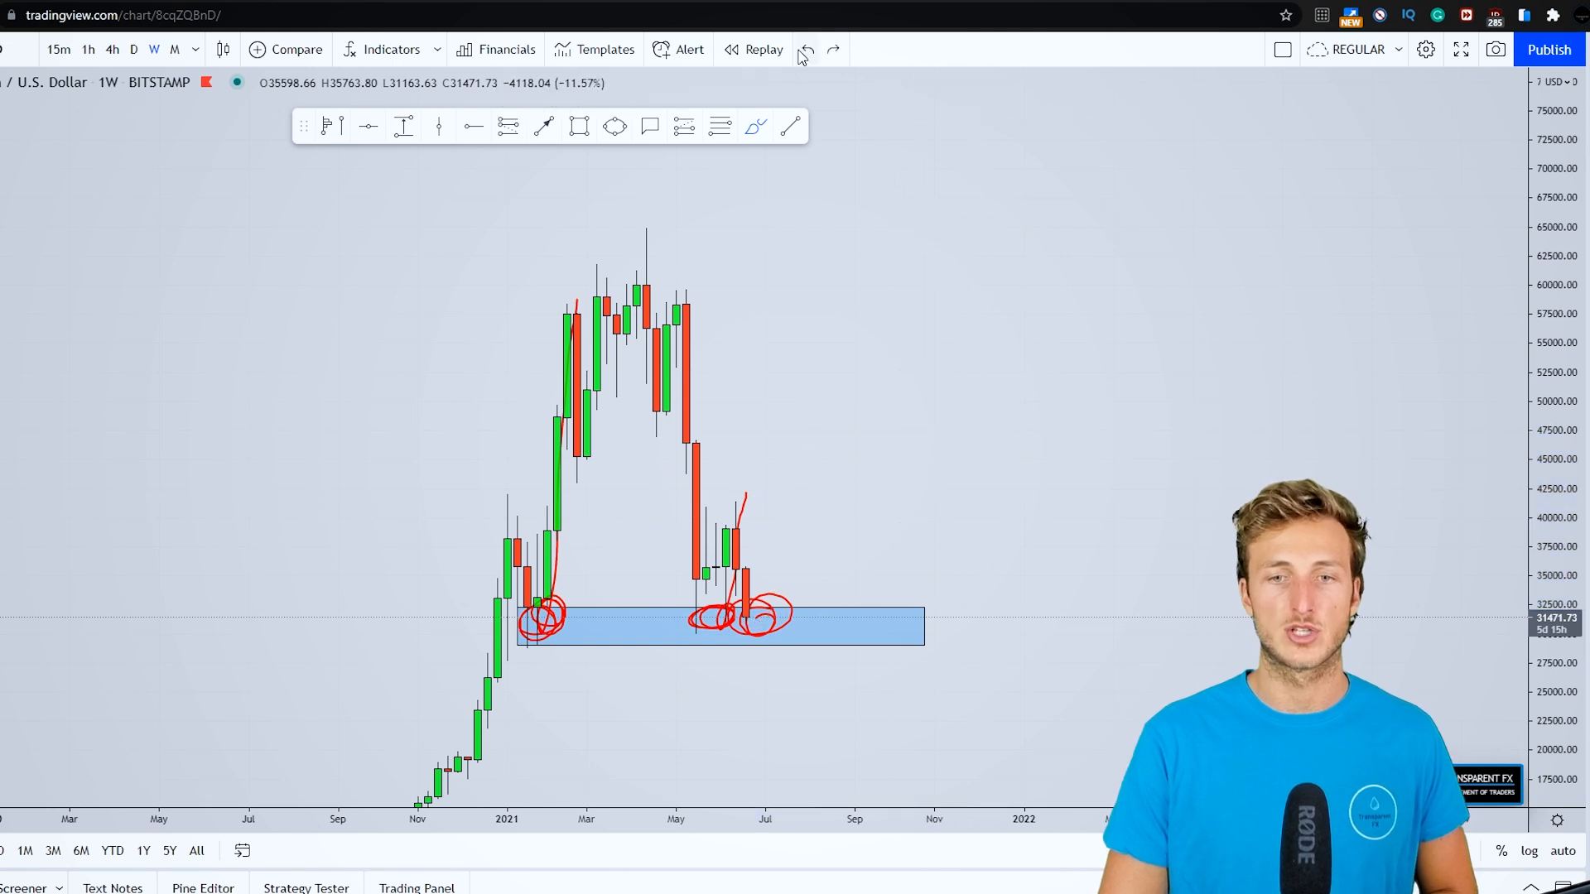
left_click(805, 49)
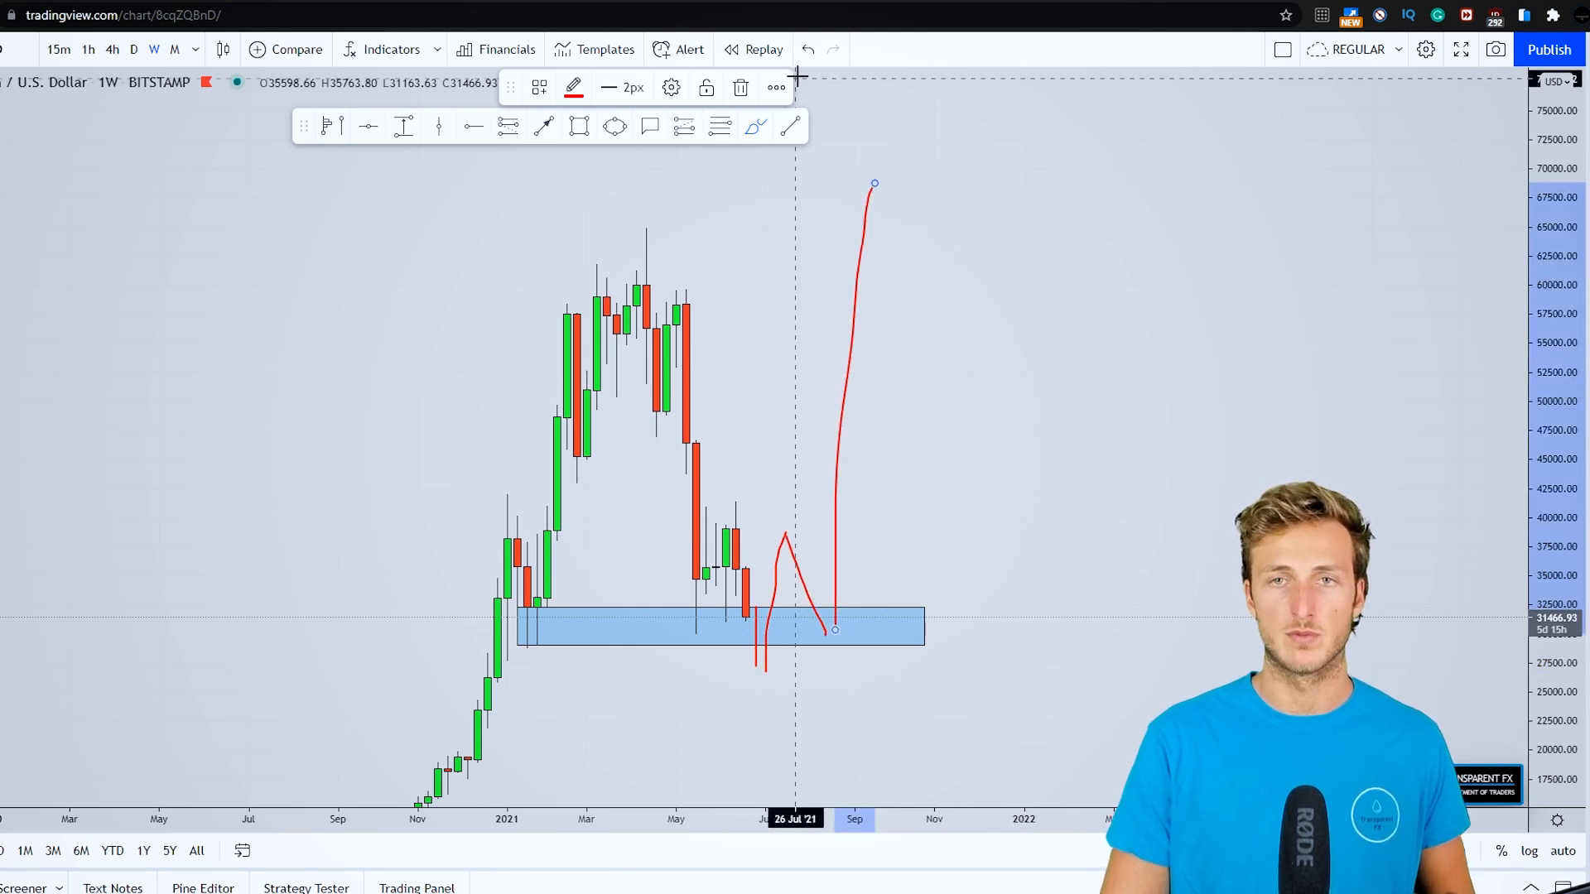
left_click(740, 87)
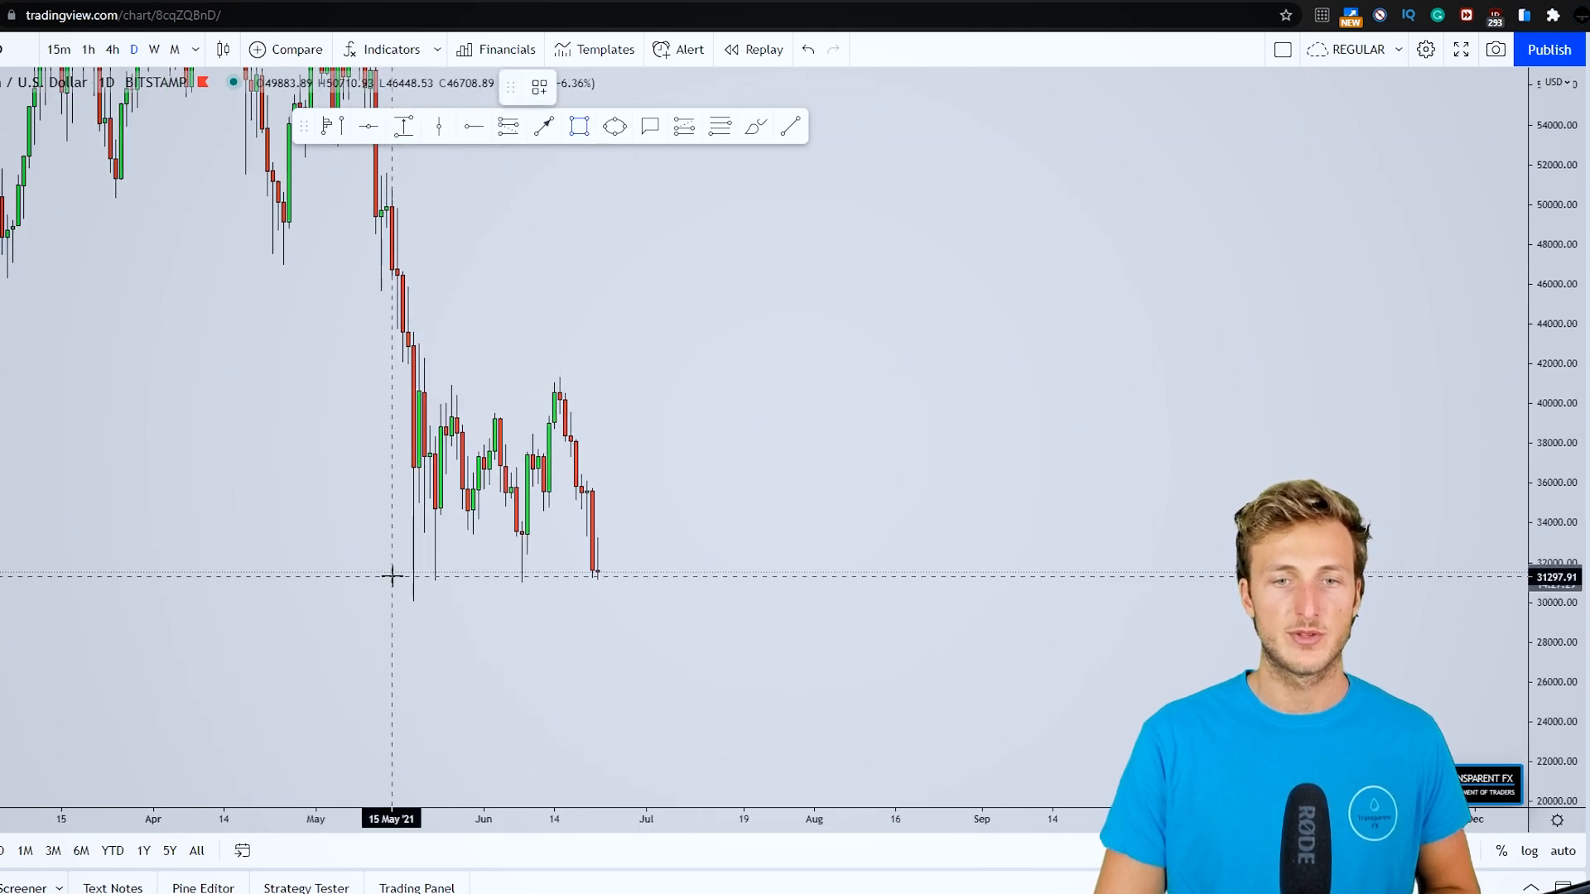
- Box the daily trading range since May and circle the price swings inside it
left_click_drag(393, 388, 863, 576)
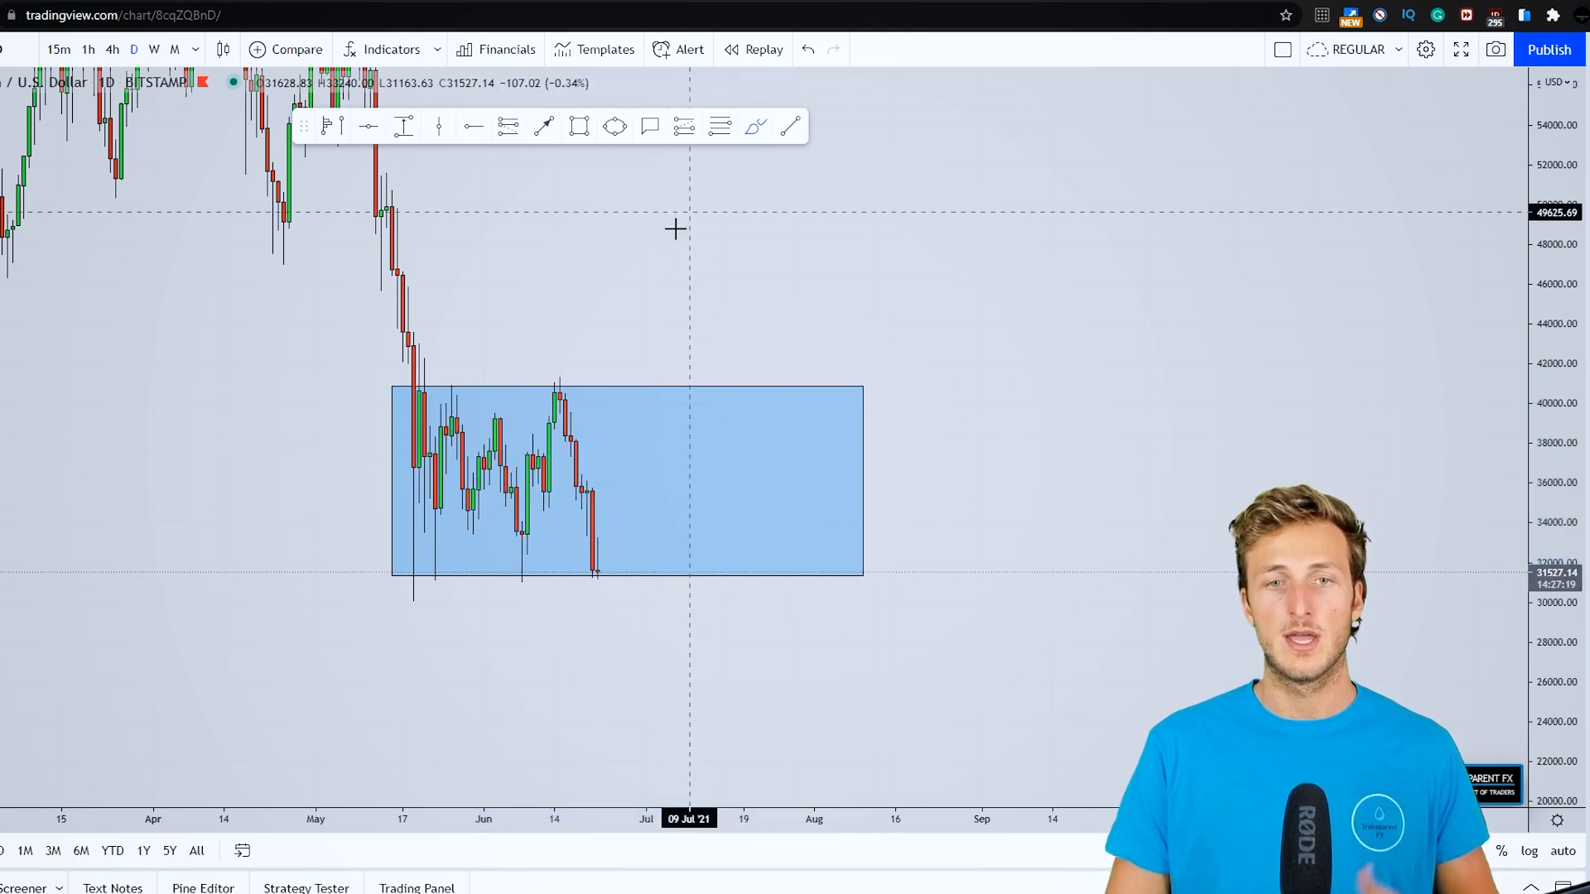
mouse_move(583, 411)
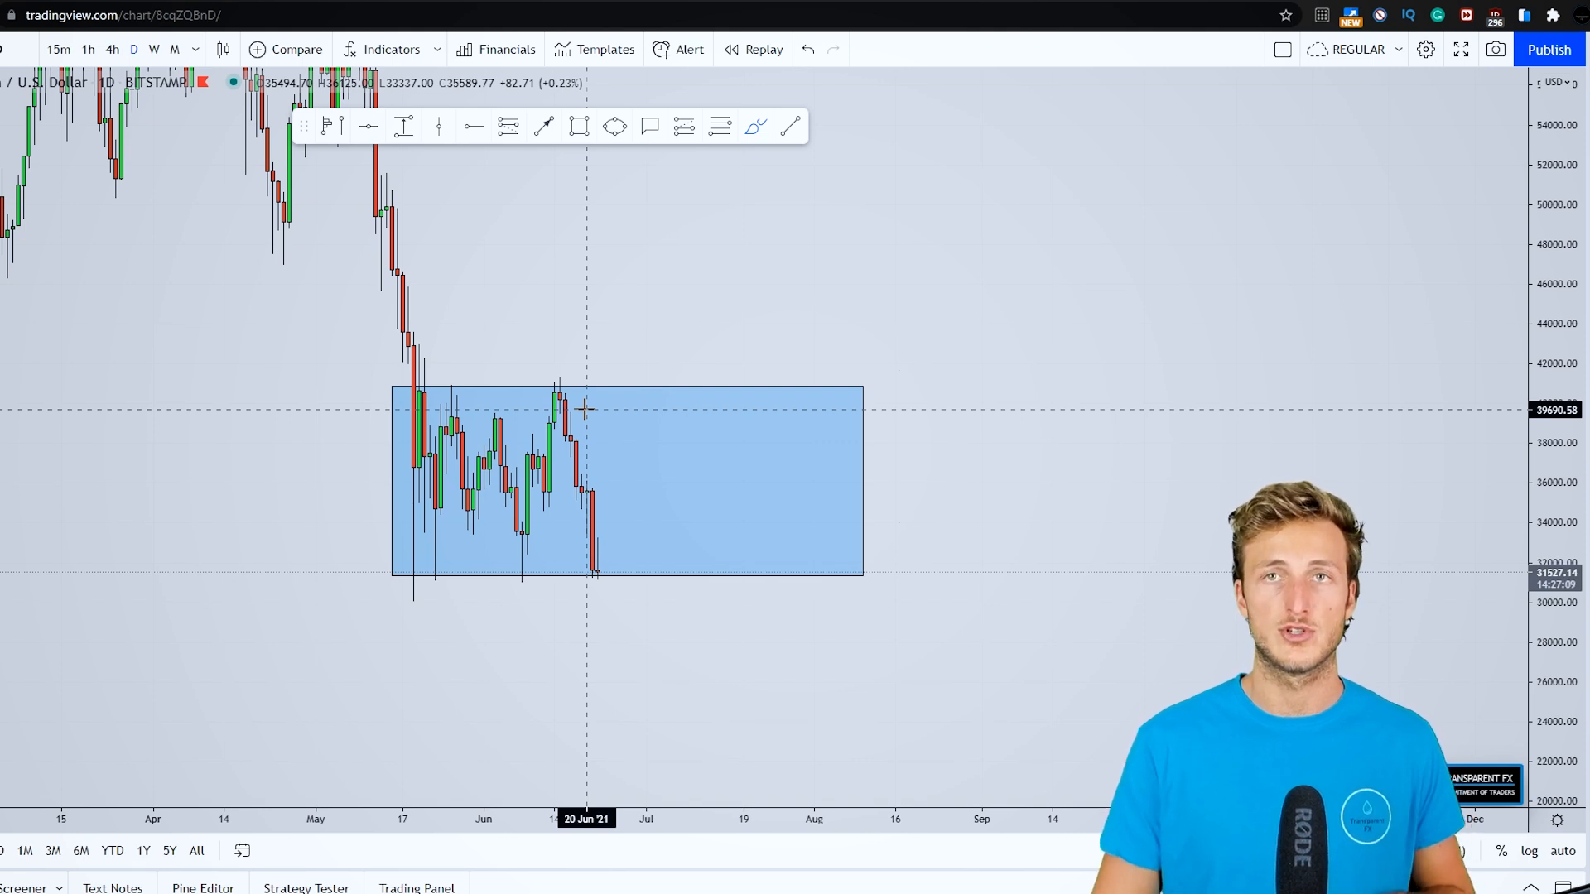
mouse_move(652, 547)
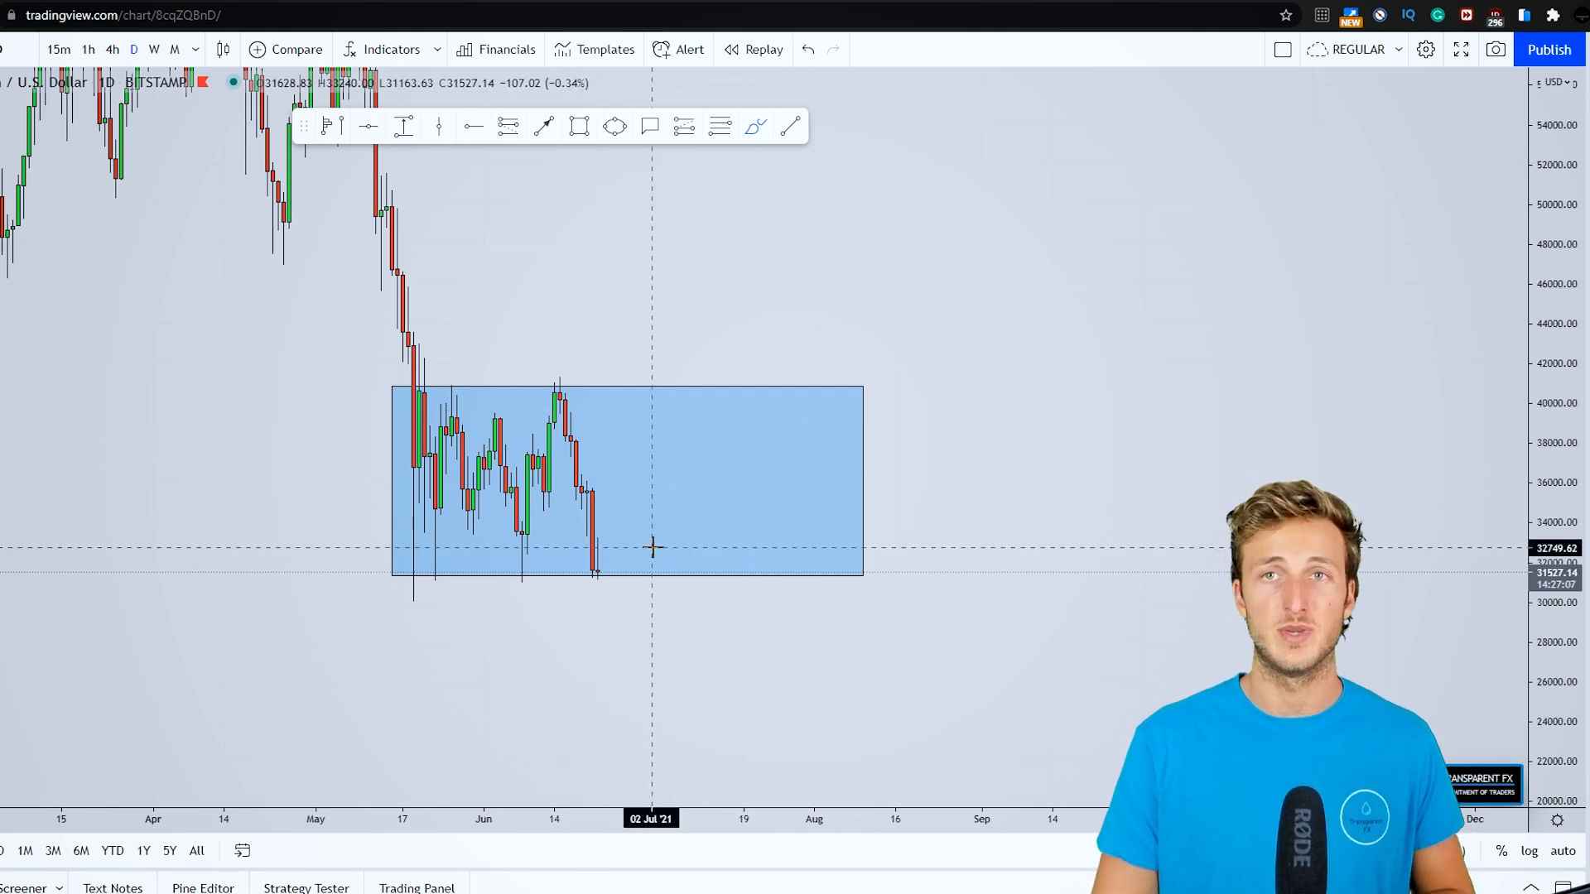
mouse_move(657, 536)
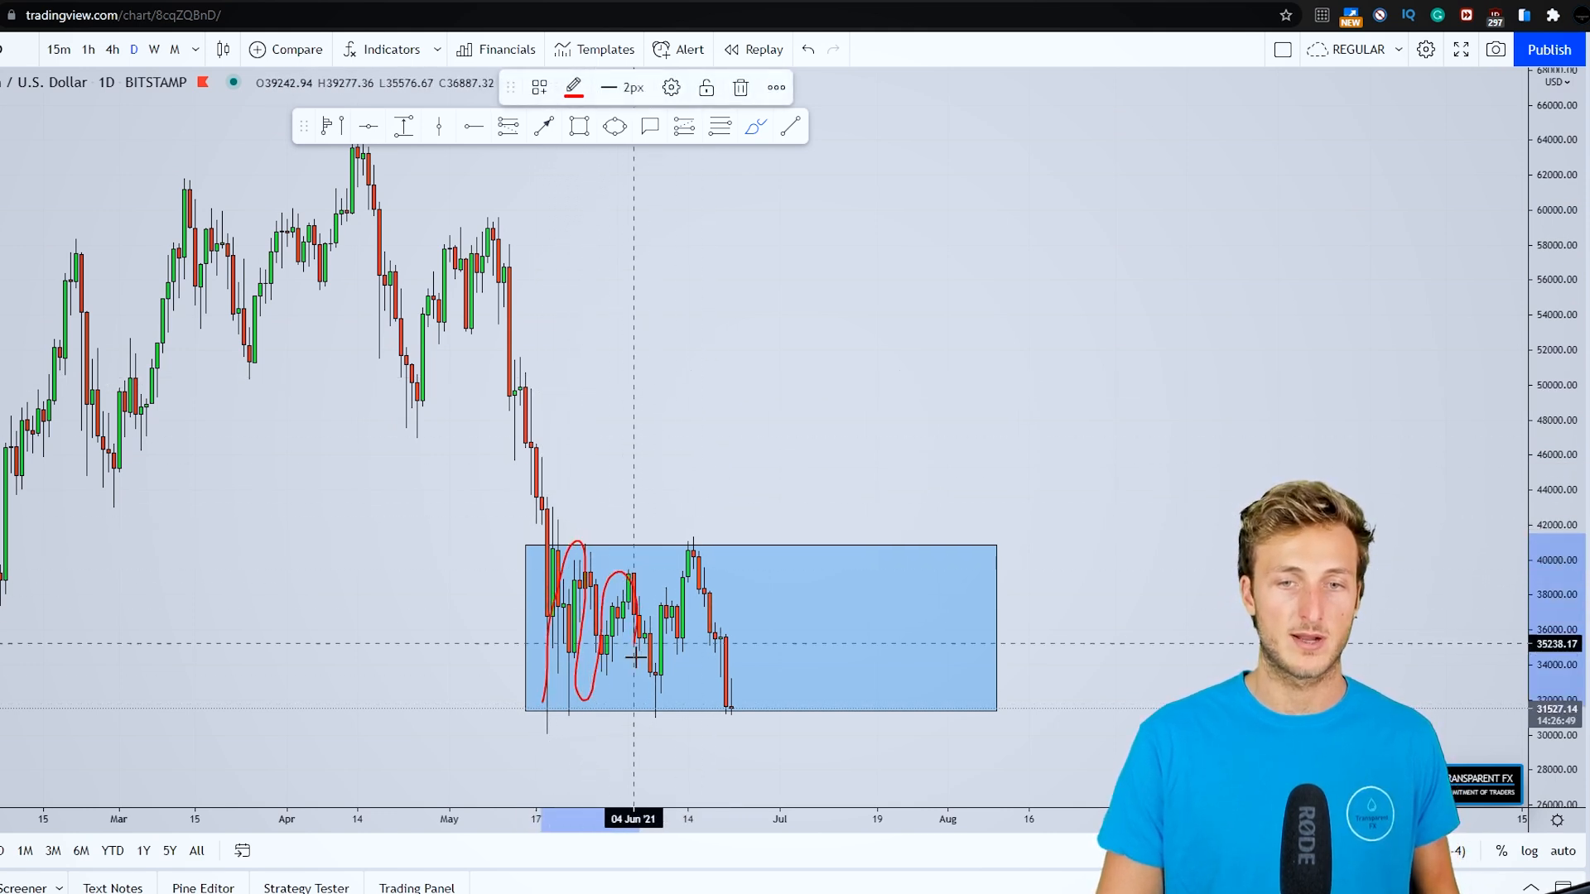
left_click_drag(634, 659, 836, 715)
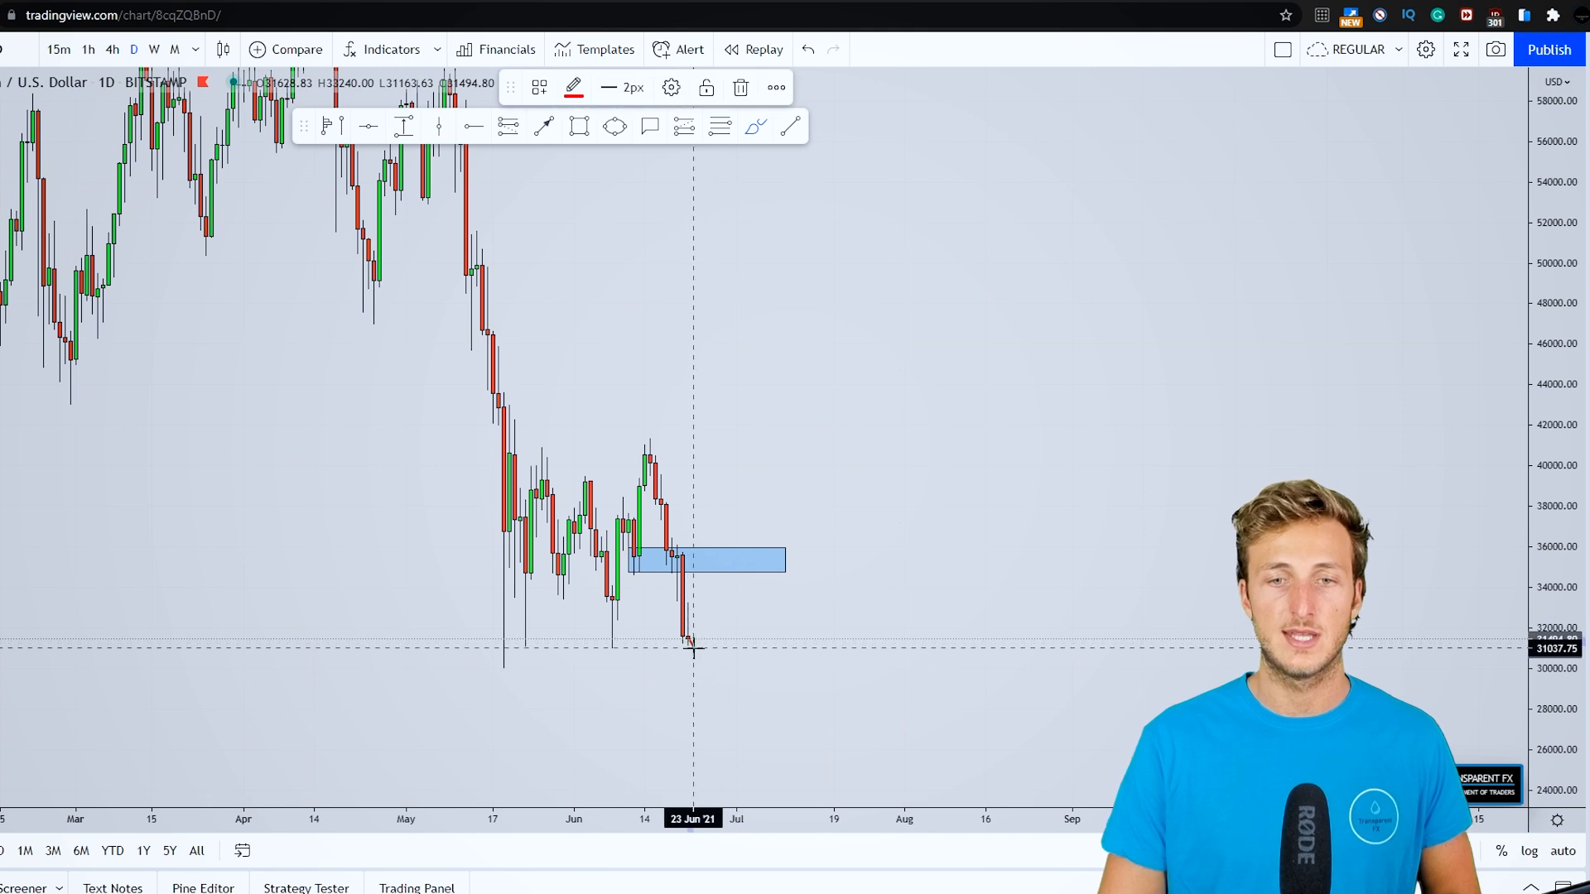
left_click_drag(692, 641, 837, 717)
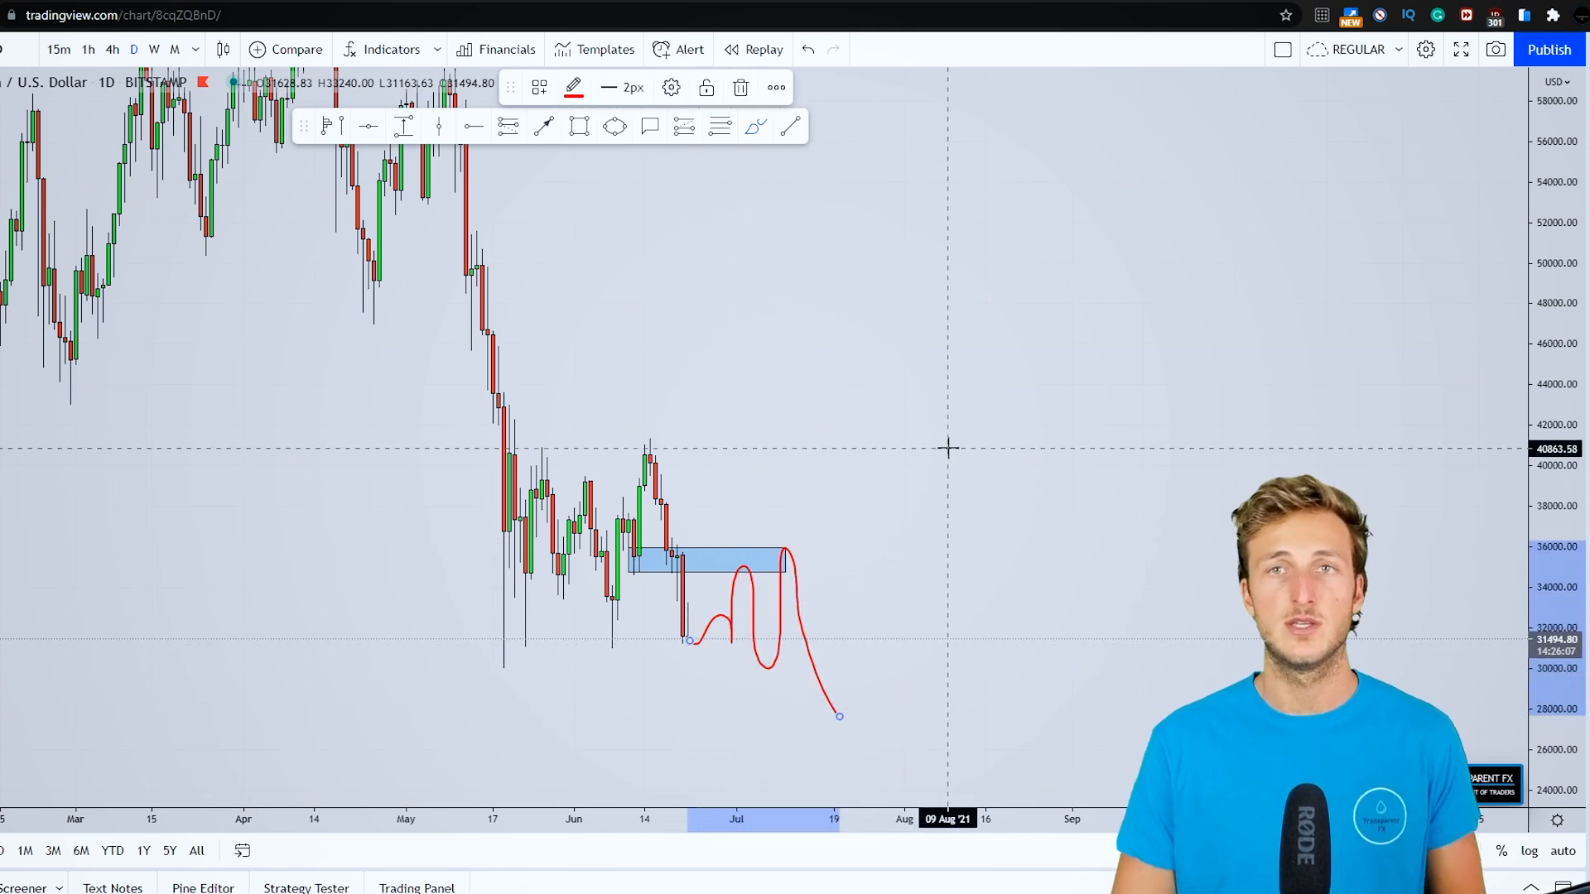
left_click(740, 87)
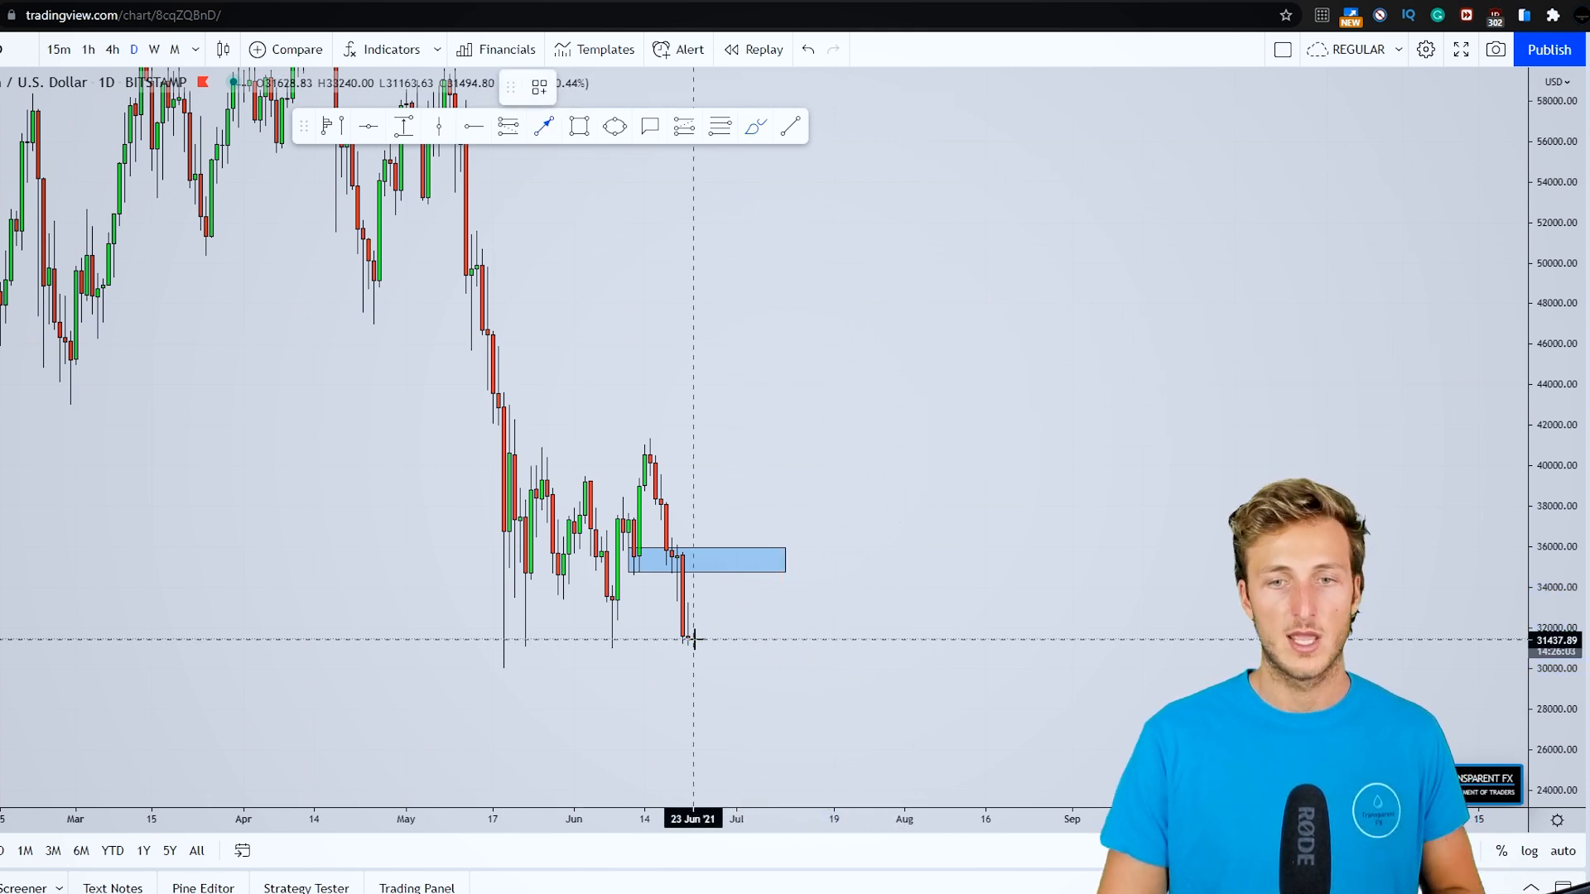
- Draw an arrow rising from the latest low and another breaking up out of the zone
left_click_drag(687, 638, 726, 482)
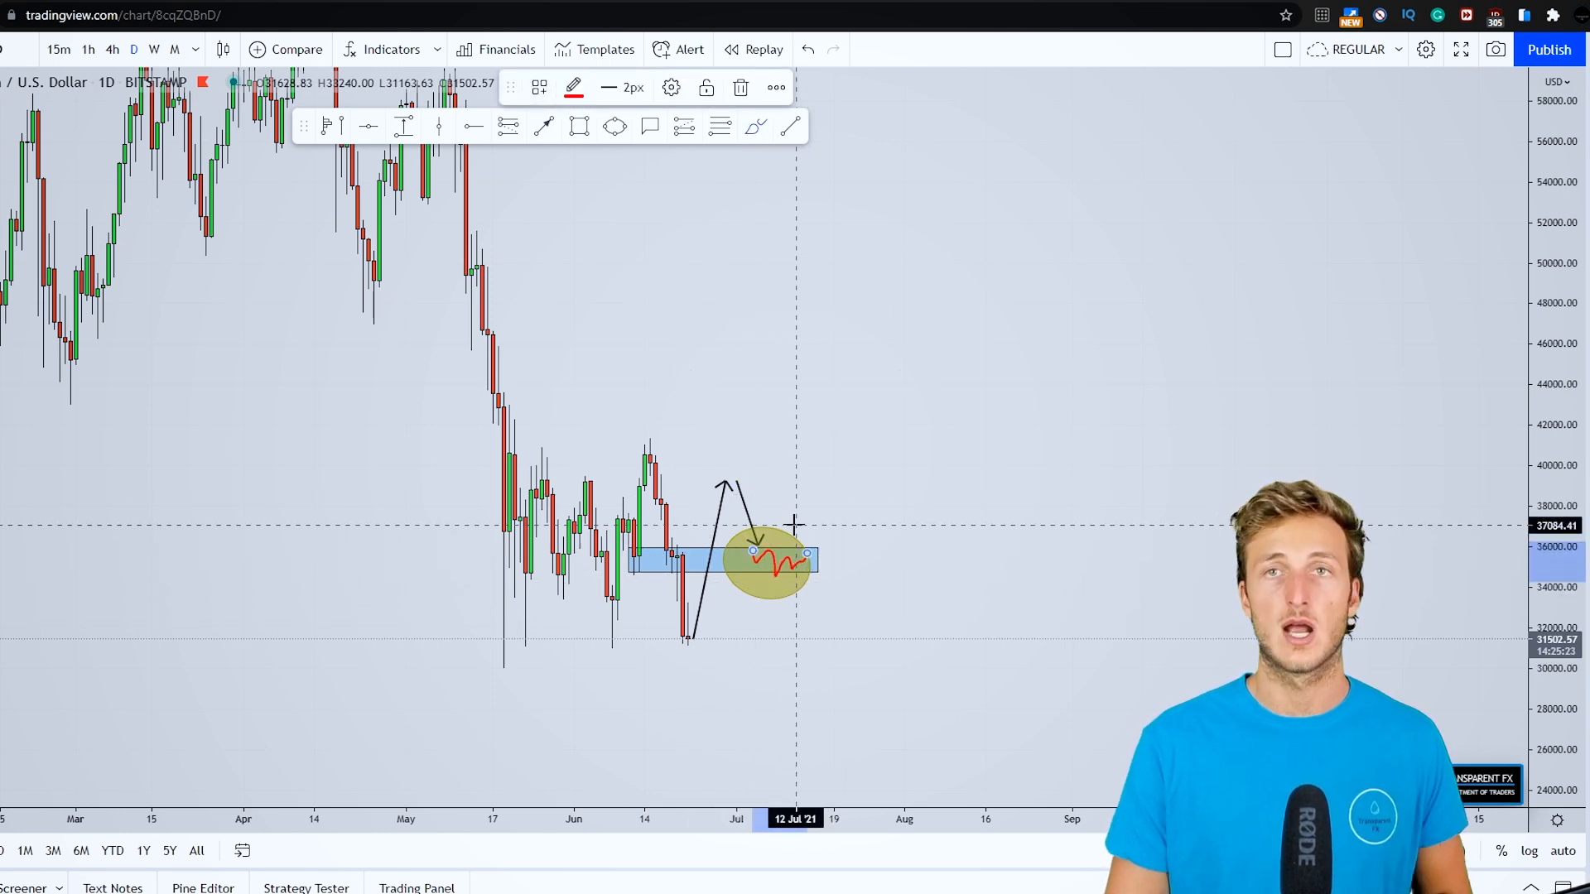
mouse_move(808, 408)
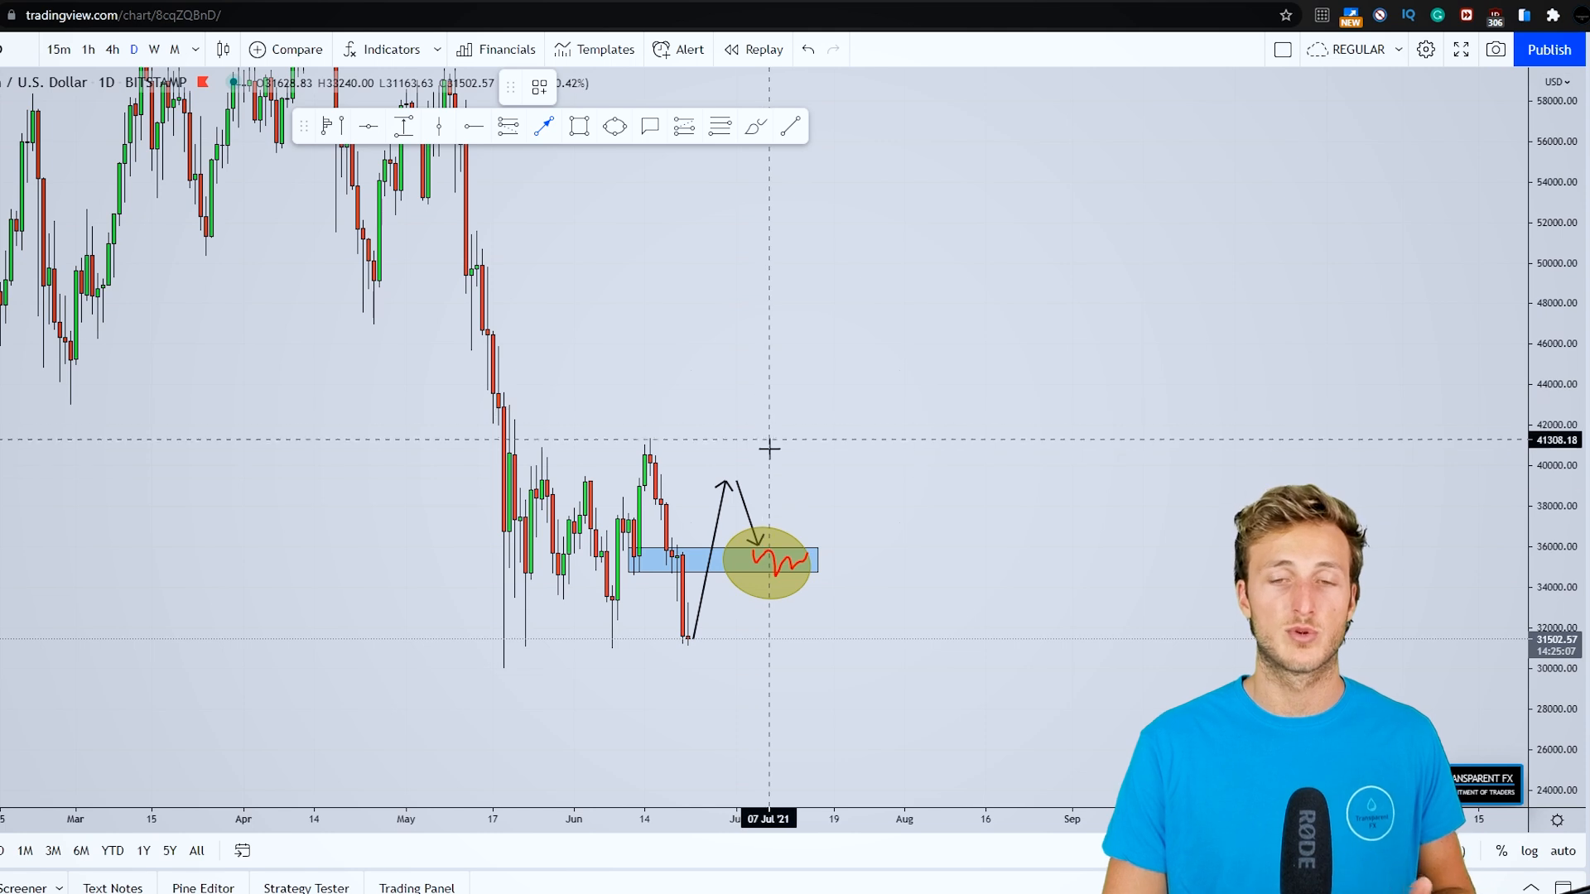
left_click_drag(805, 556, 828, 385)
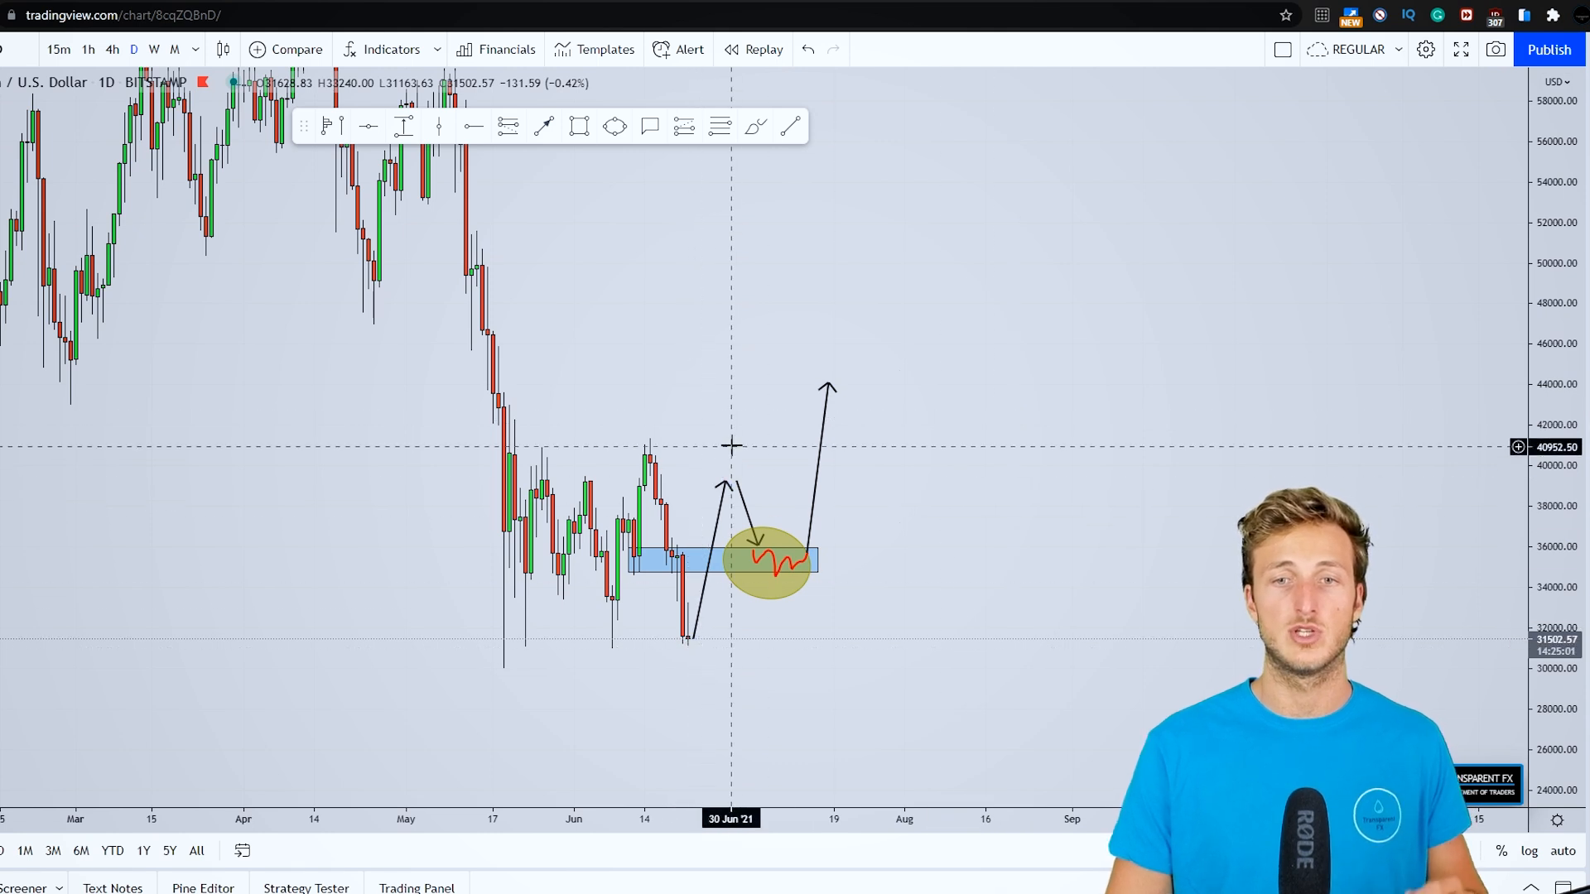
mouse_move(922, 455)
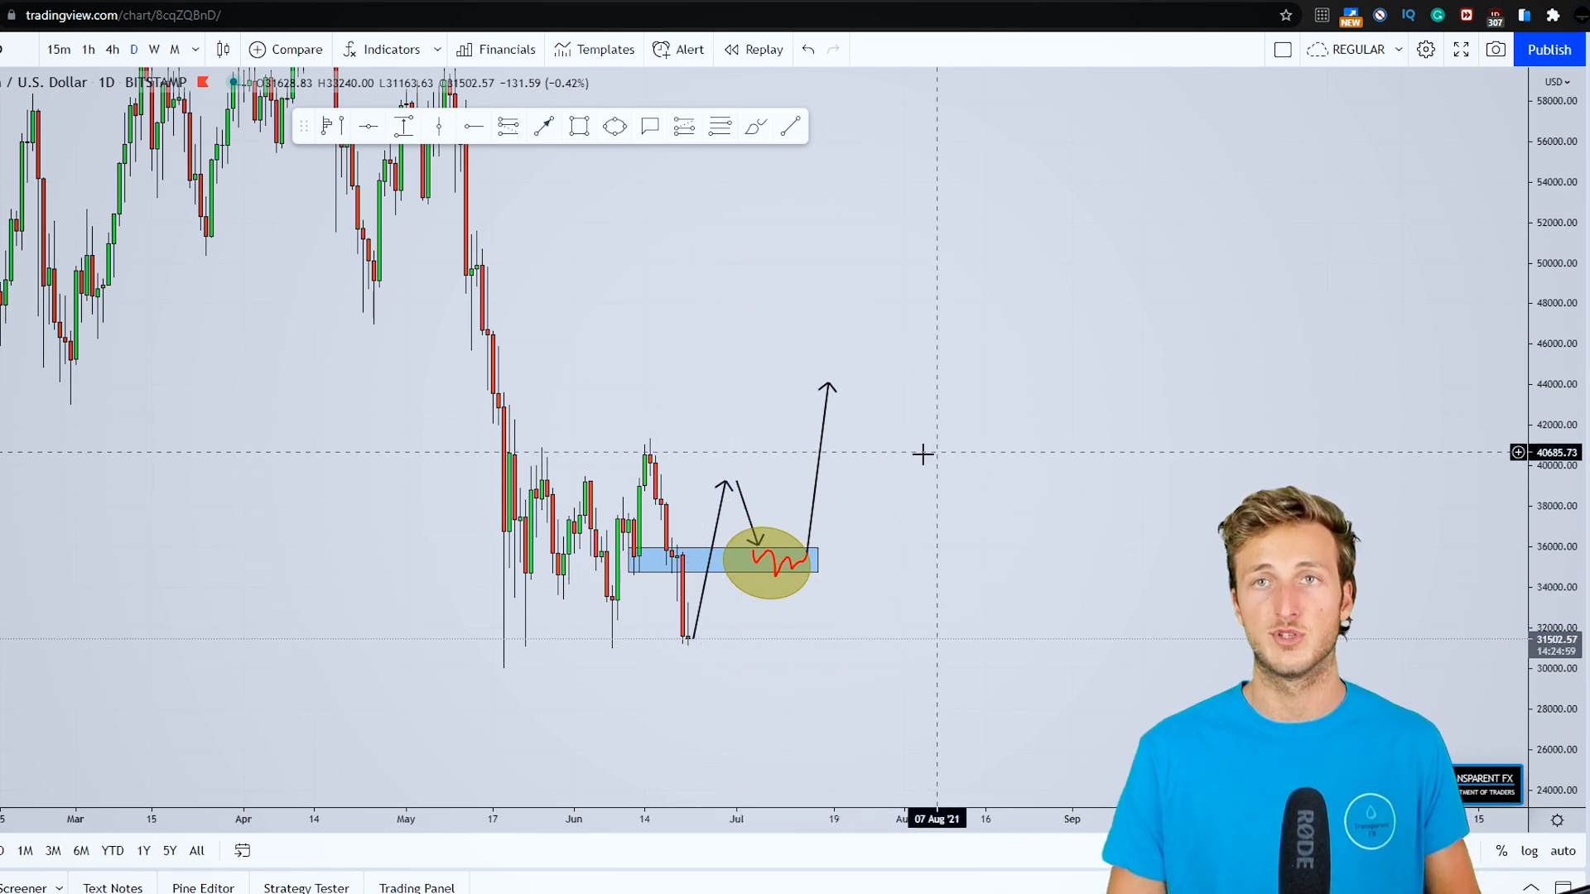